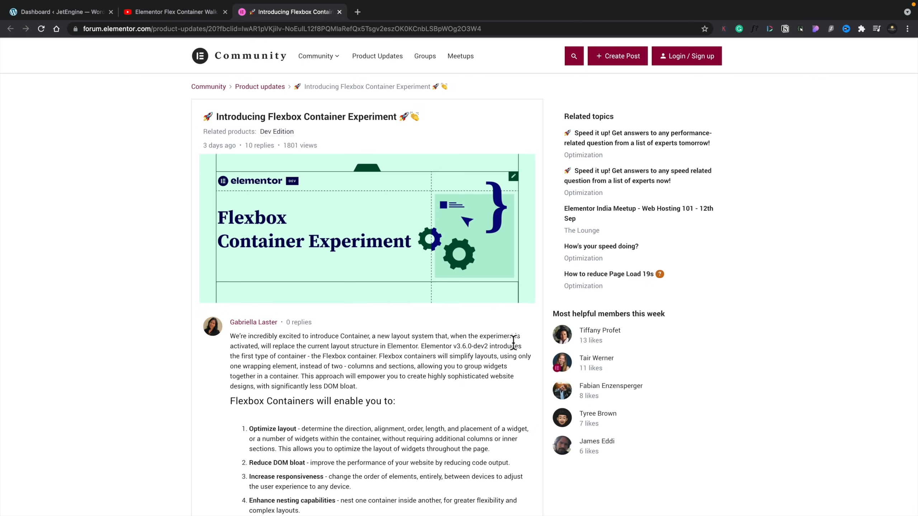
- Open Elementor Settings' Experiments tab and verify the Container experiment is Active
left_click(59, 36)
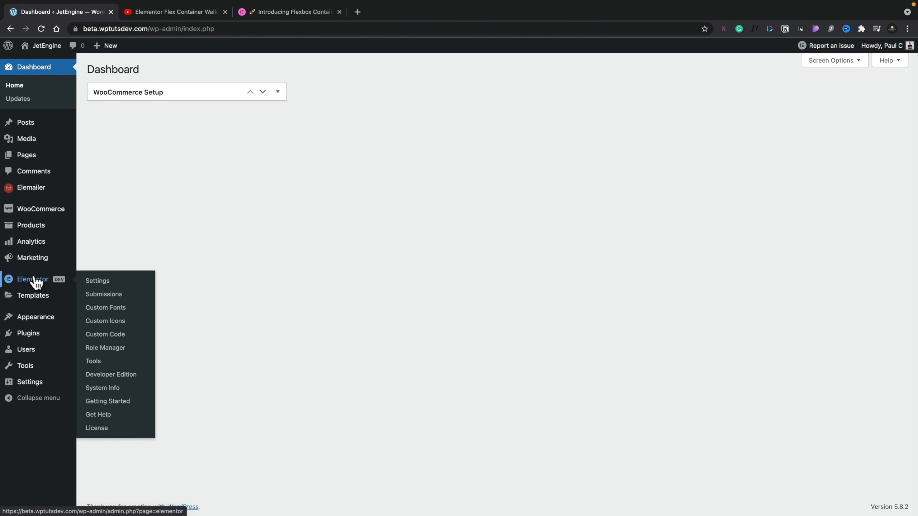
mouse_move(97, 281)
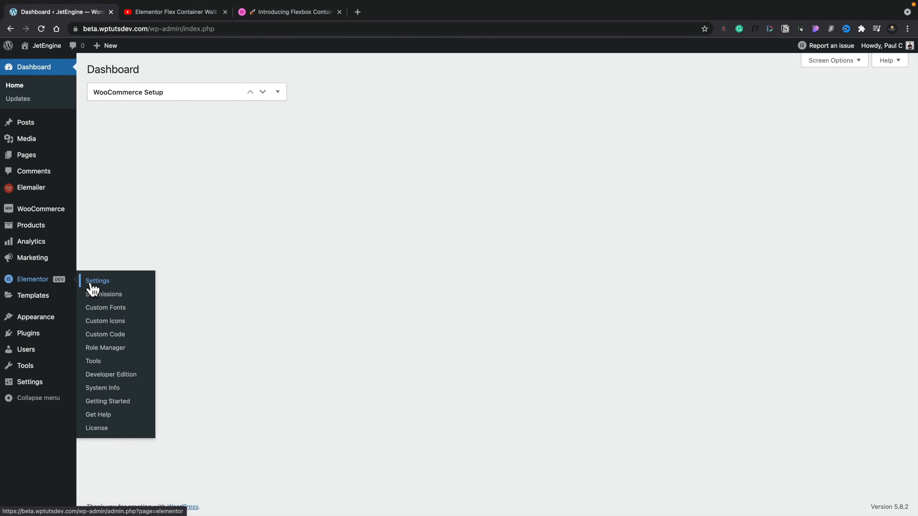
left_click(97, 281)
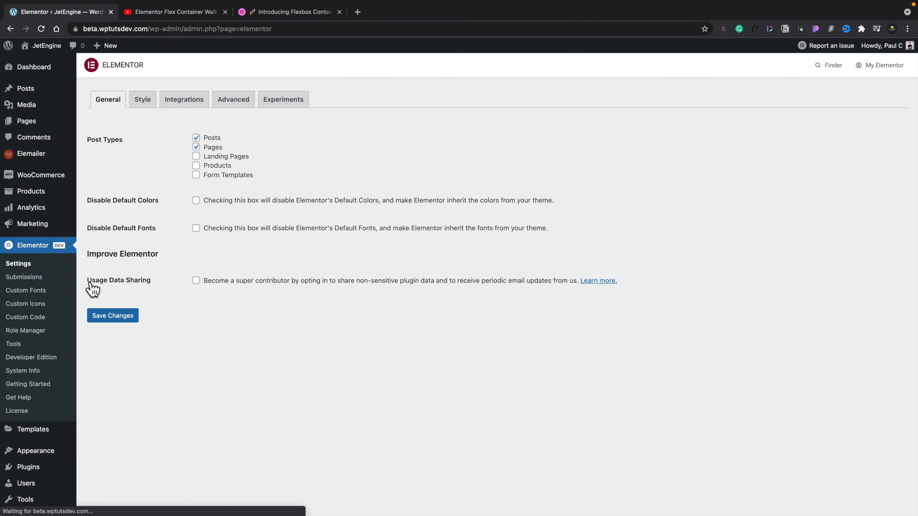
mouse_move(337, 124)
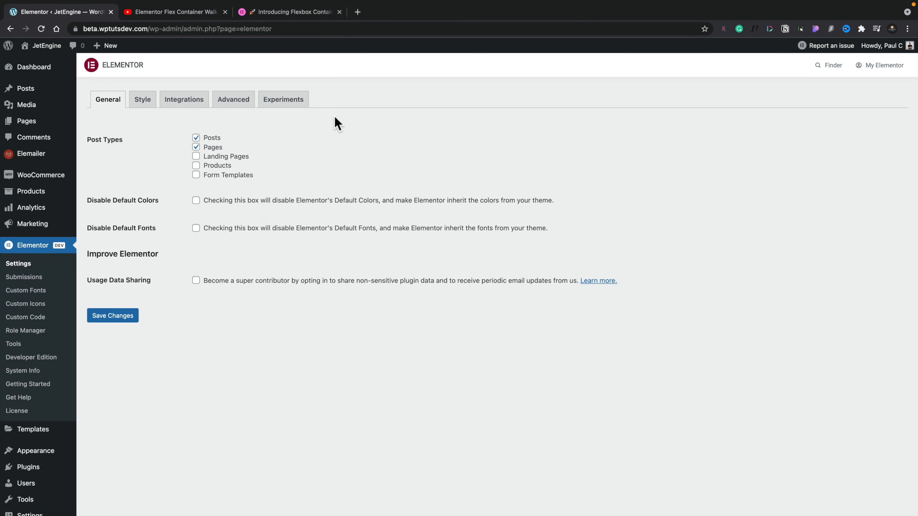
left_click(283, 99)
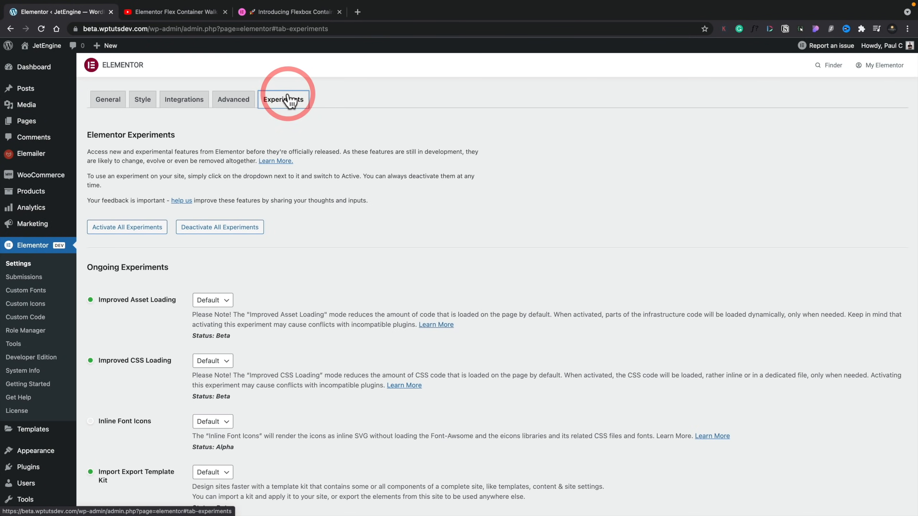
scroll("down", 3)
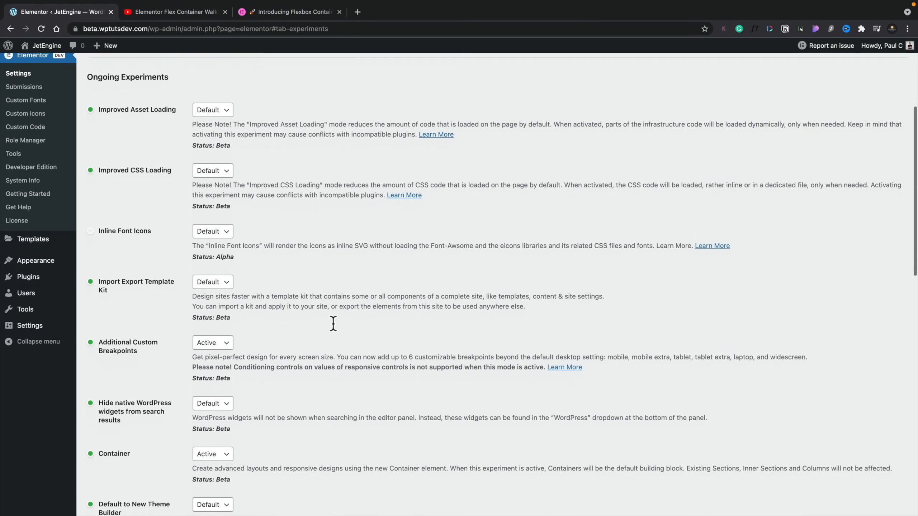
scroll("down", 3)
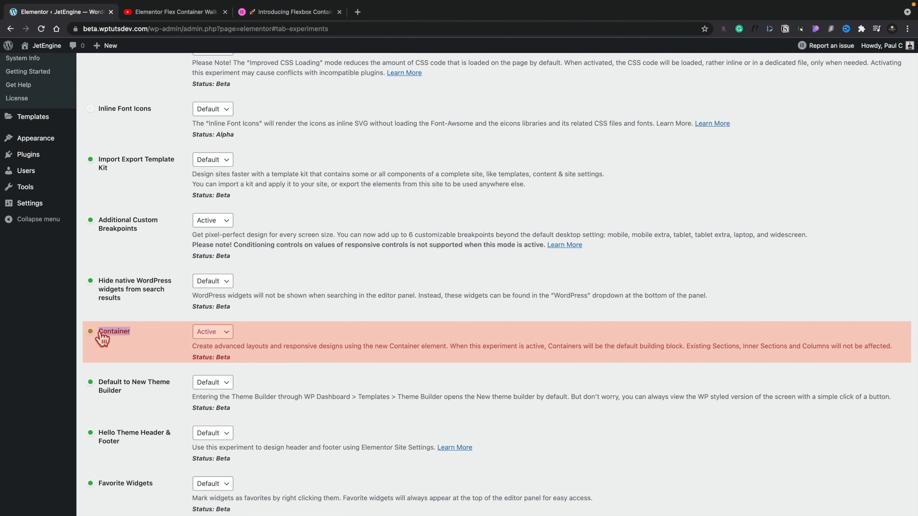
mouse_move(217, 337)
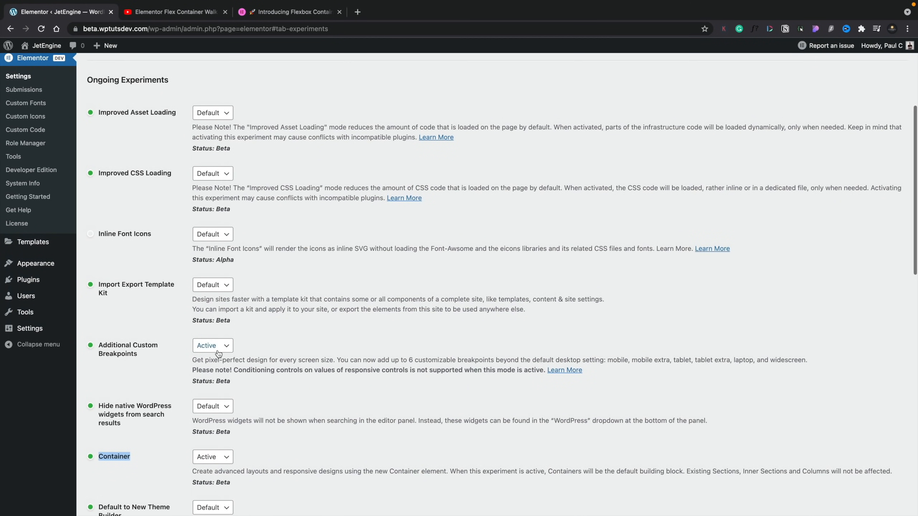
mouse_move(244, 328)
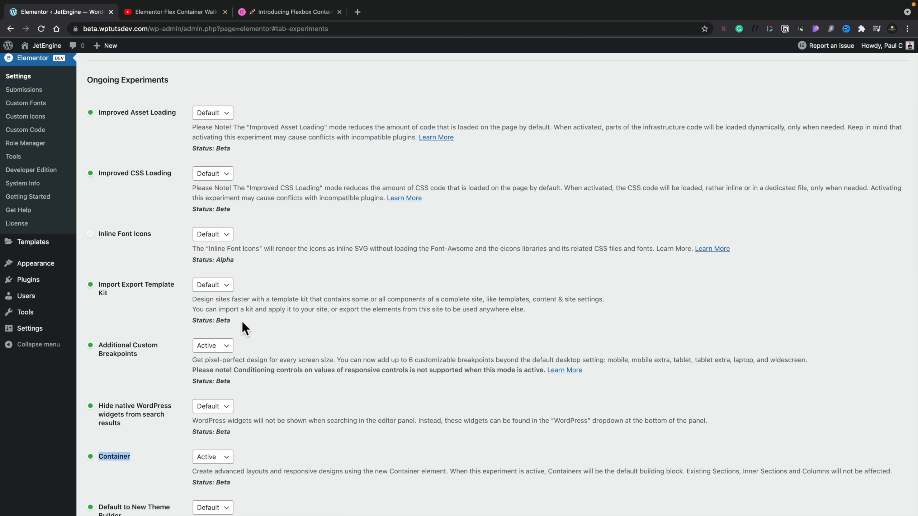
mouse_move(163, 133)
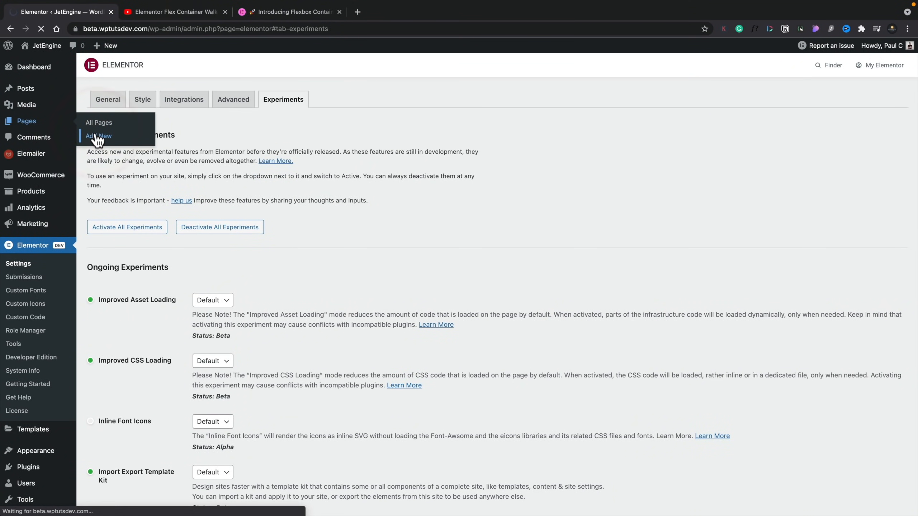
- Add a new page titled 'Flex Model', publish it, and open it in Elementor
left_click(98, 136)
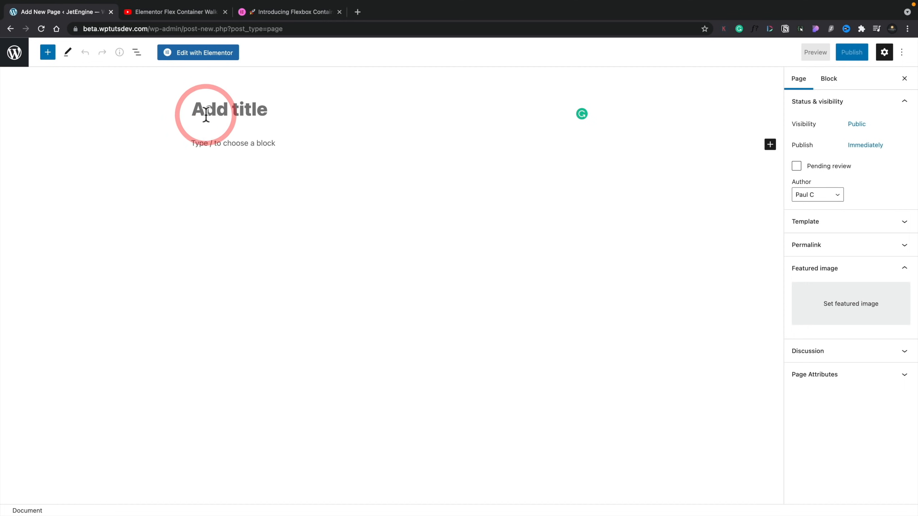
type("Fe")
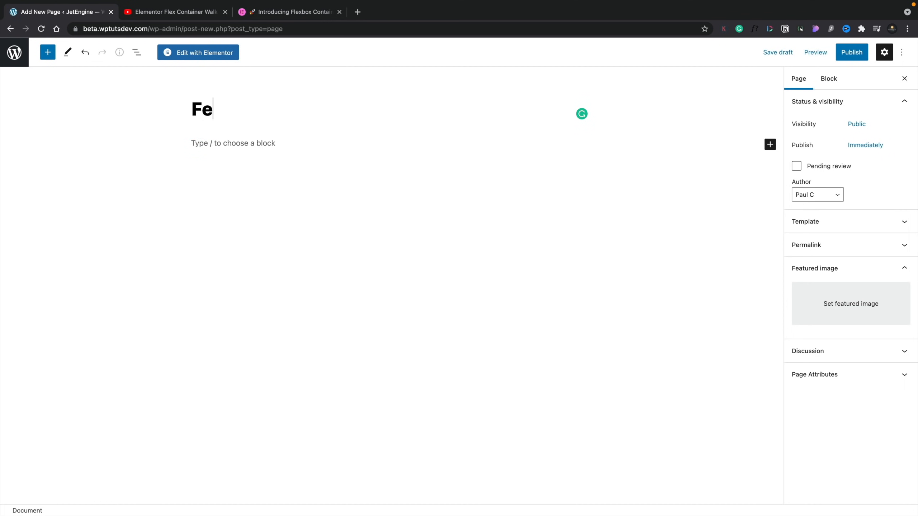
type("llex Model")
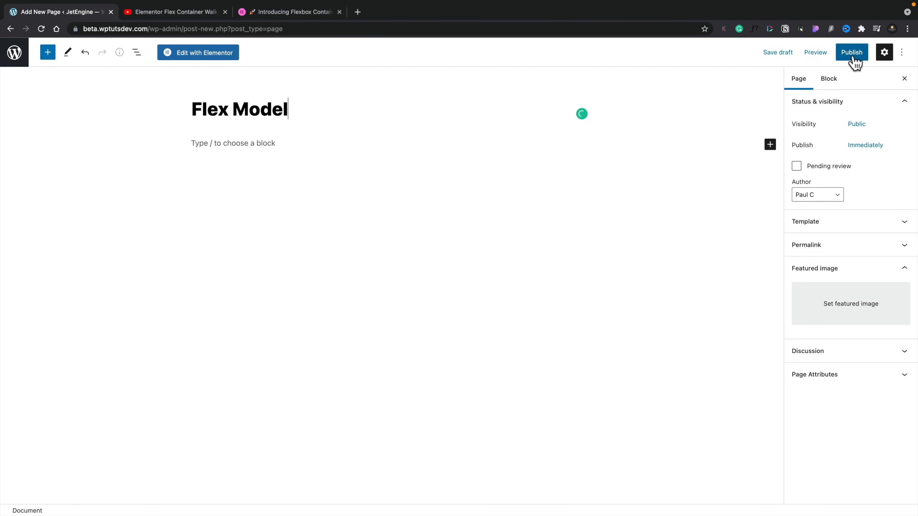
left_click(851, 52)
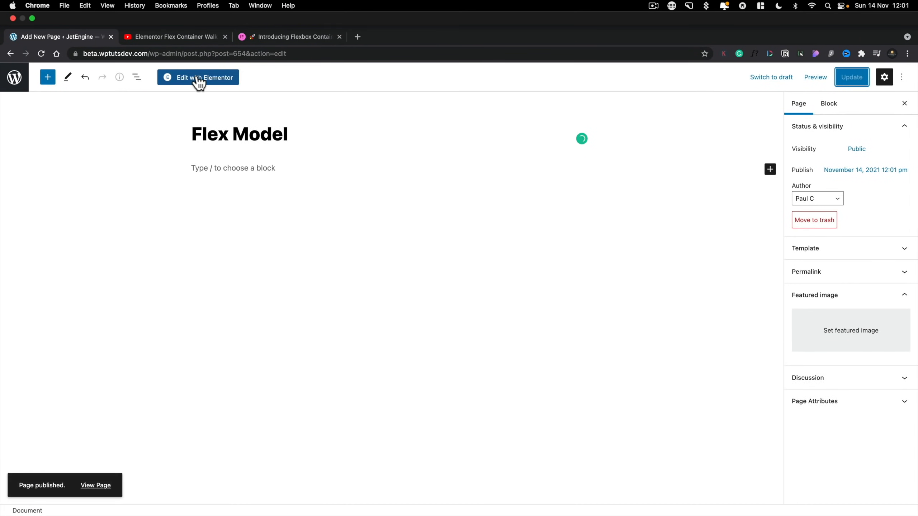
left_click(198, 77)
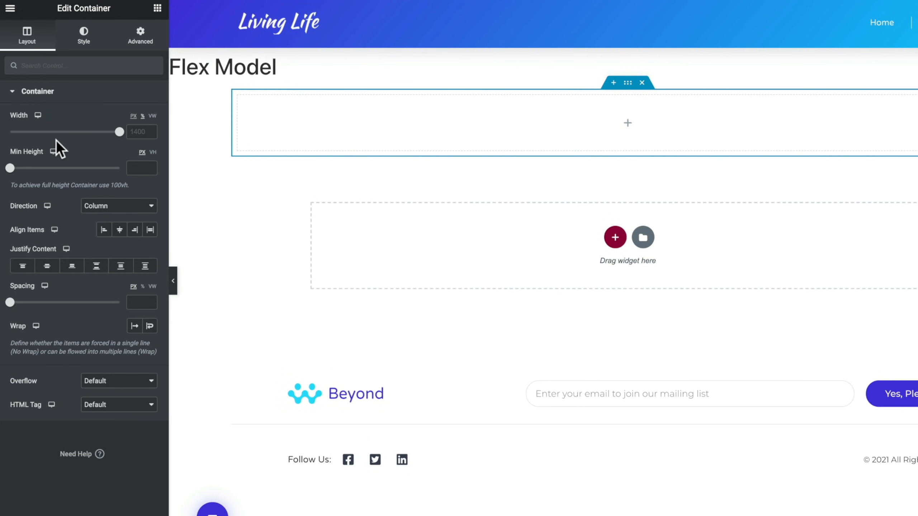
mouse_move(61, 142)
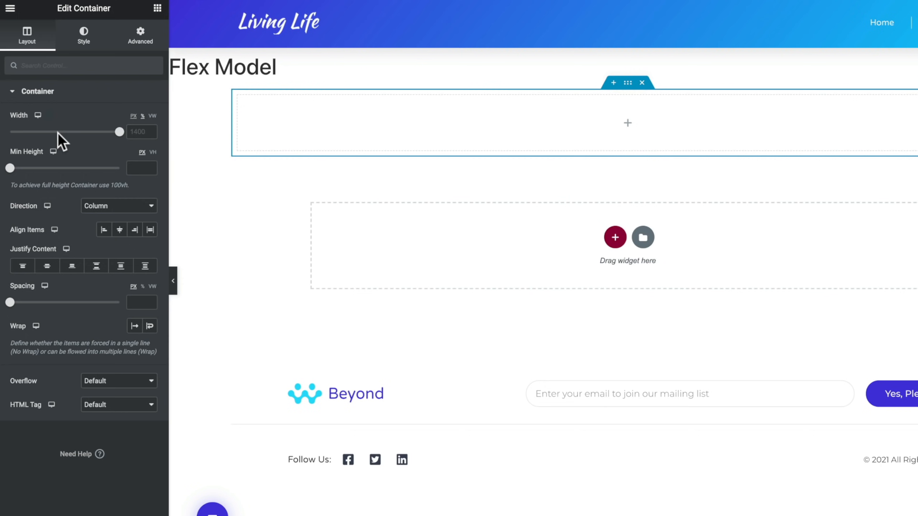
mouse_move(88, 143)
type("1")
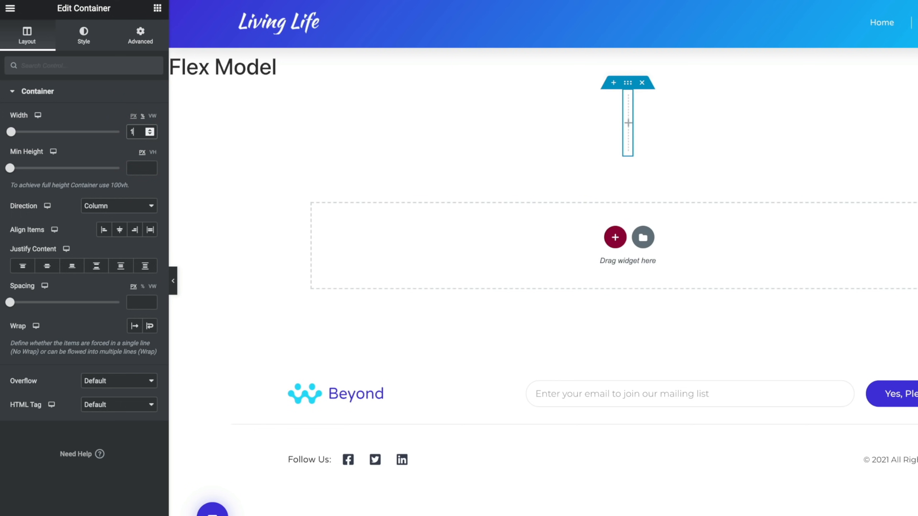
- Stretch the container to 100% width with an 800 px minimum height
left_click_drag(11, 131, 122, 131)
type("800")
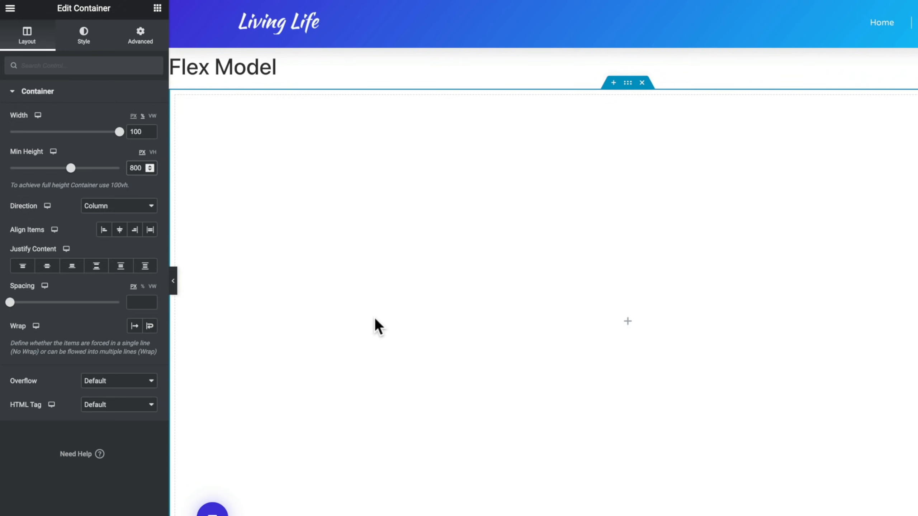
mouse_move(79, 265)
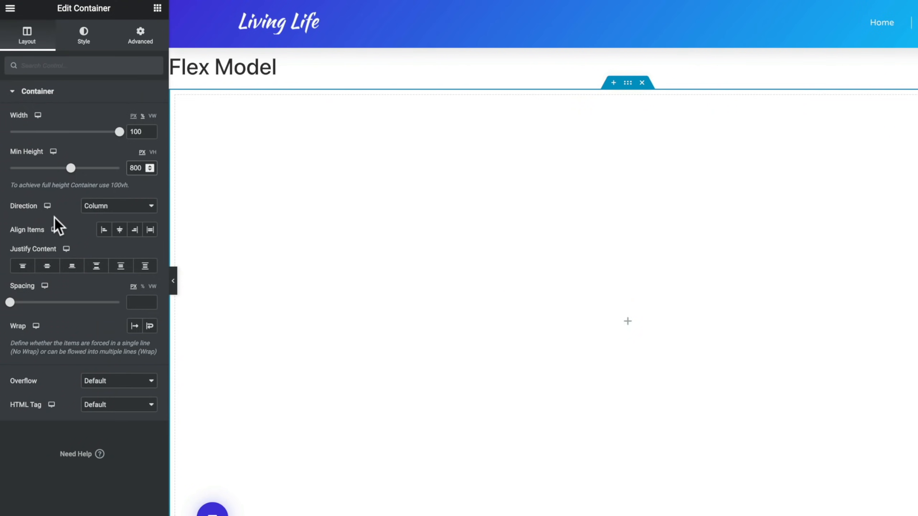
- Set container Direction to Row after testing Column, and keep HTML Tag on Default
left_click(118, 205)
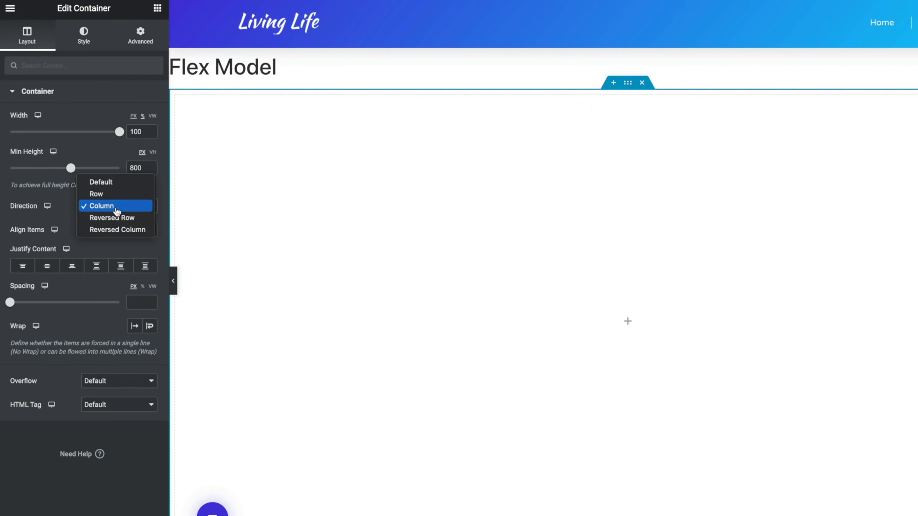
left_click(96, 194)
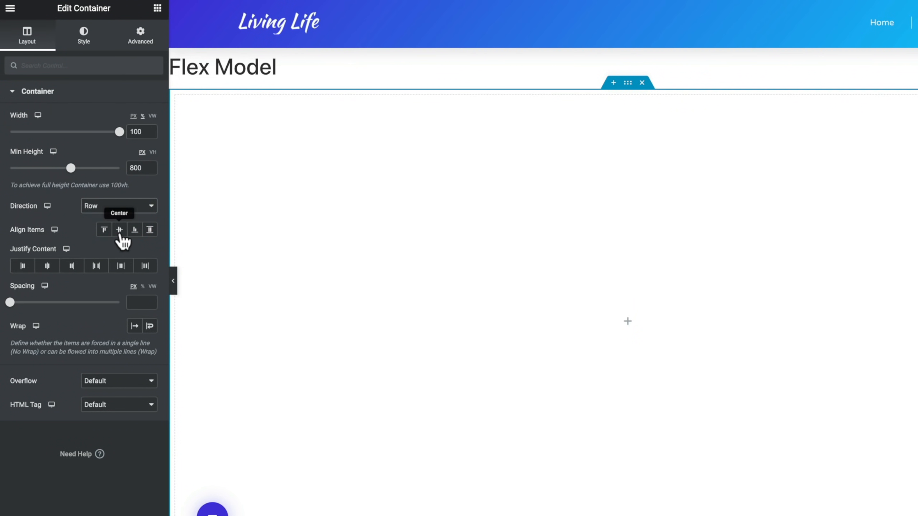
mouse_move(89, 241)
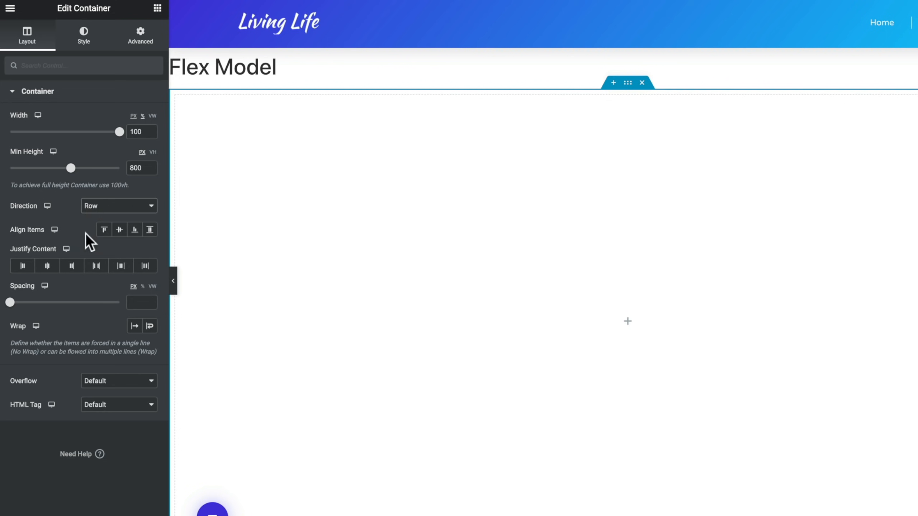
left_click(118, 205)
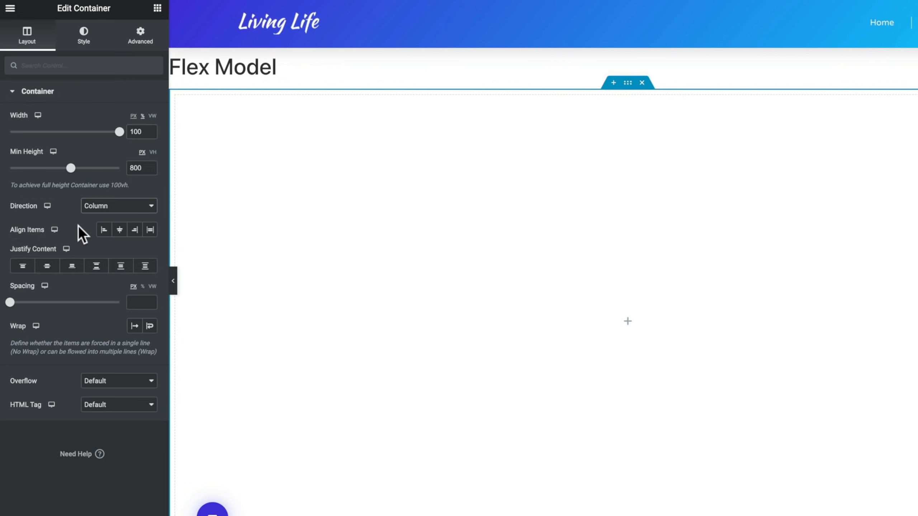
mouse_move(119, 216)
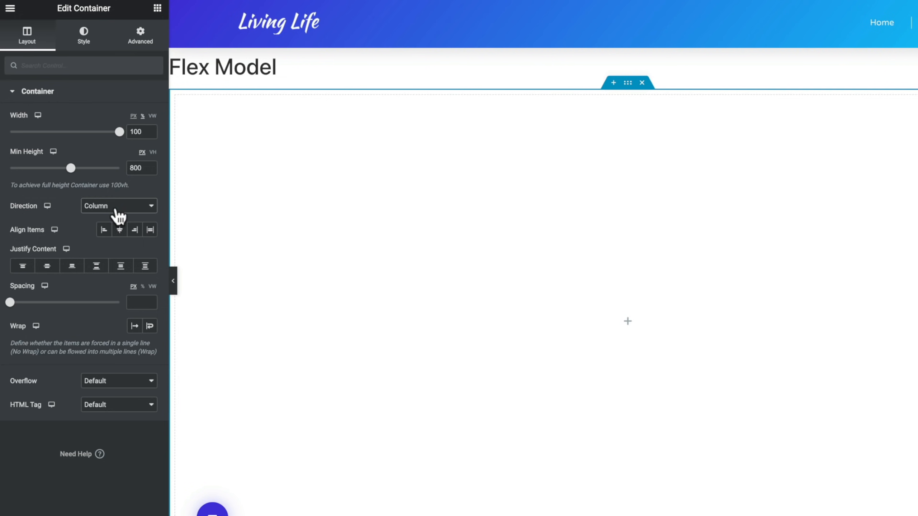
left_click(119, 205)
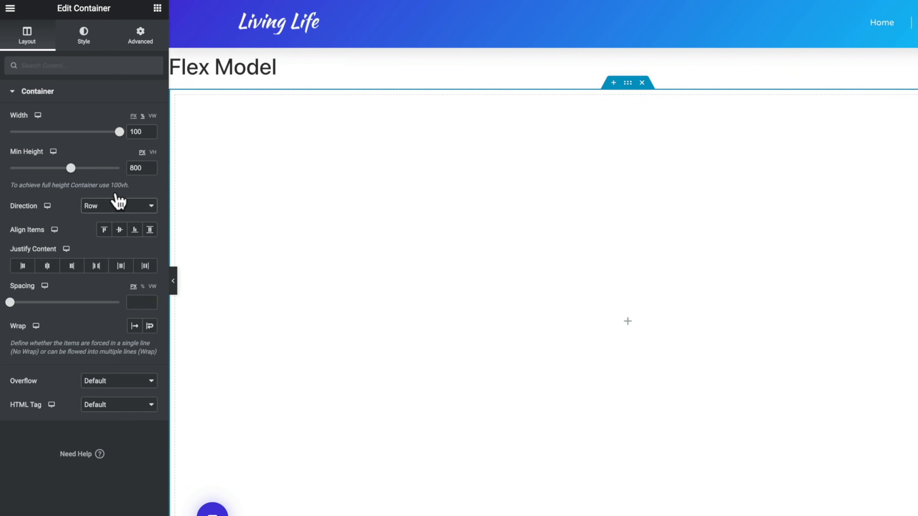
mouse_move(141, 302)
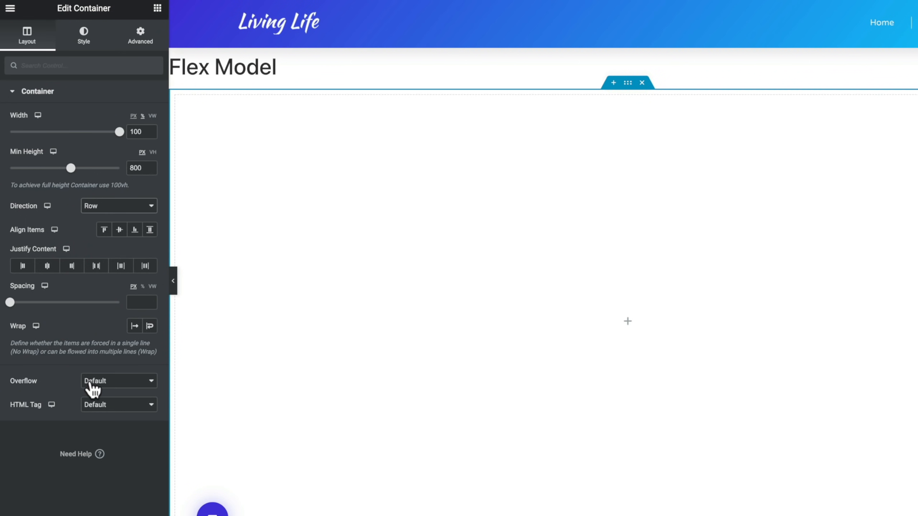
mouse_move(106, 411)
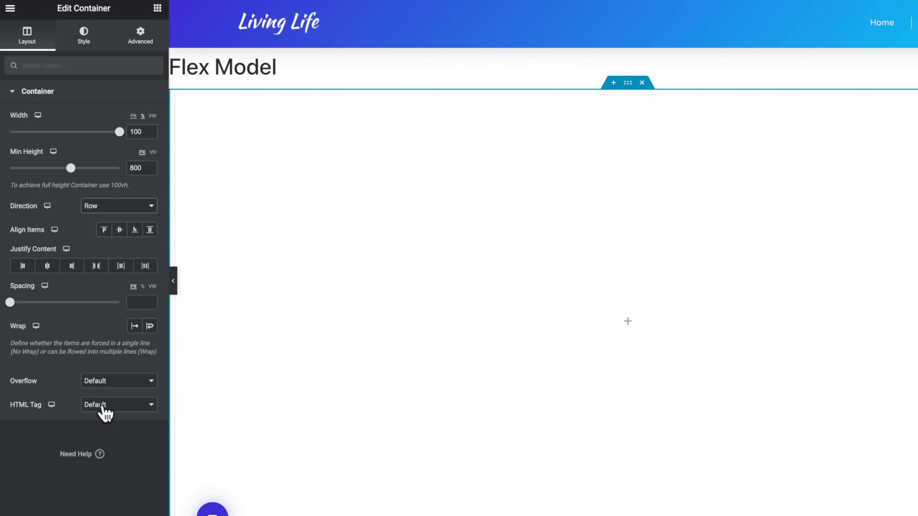
left_click(118, 405)
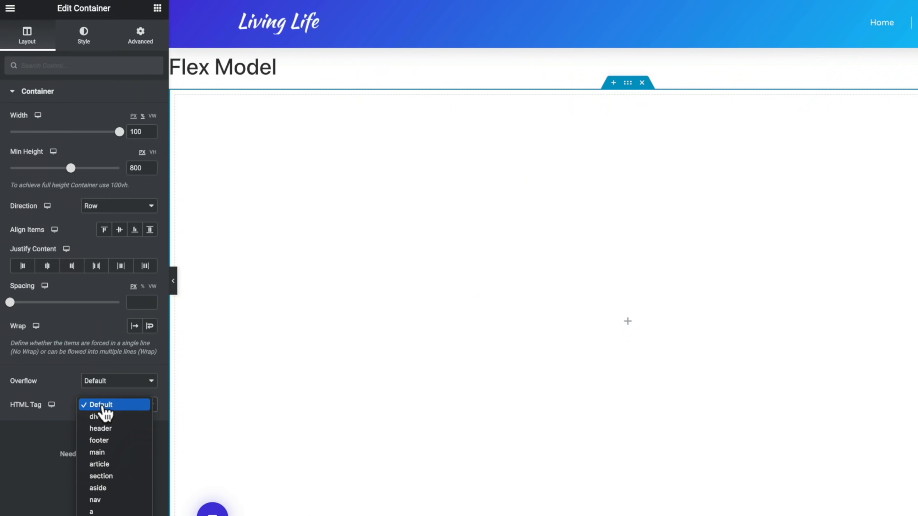
left_click(100, 477)
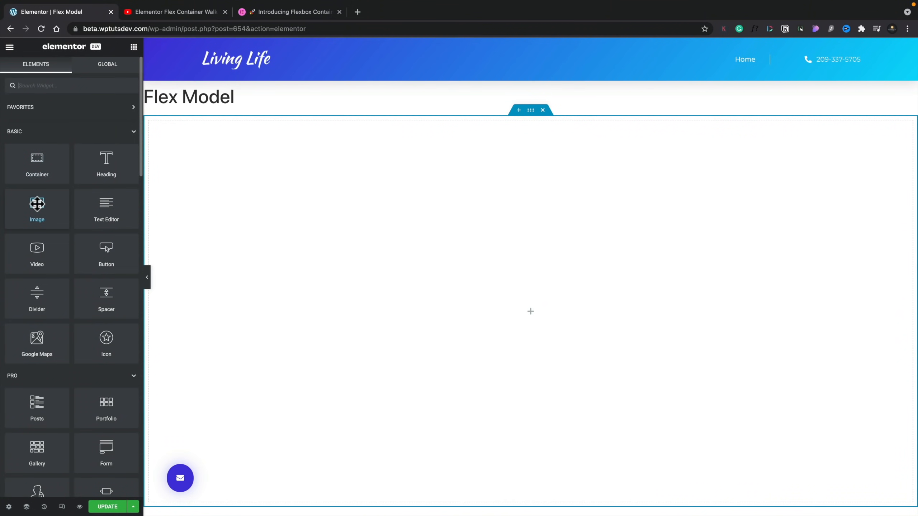
- Drag an Image widget into the container and insert Testimonial-2.png, the woman in a hat
left_click_drag(37, 208, 433, 310)
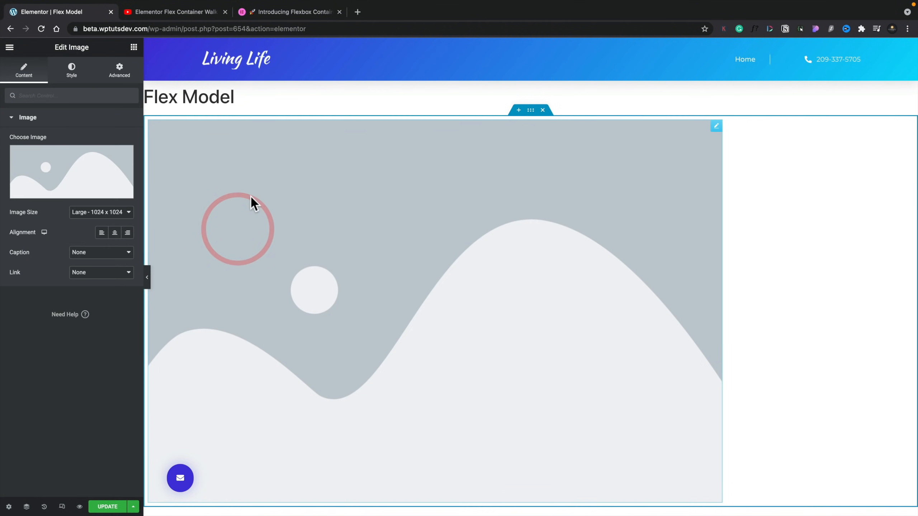
left_click(71, 172)
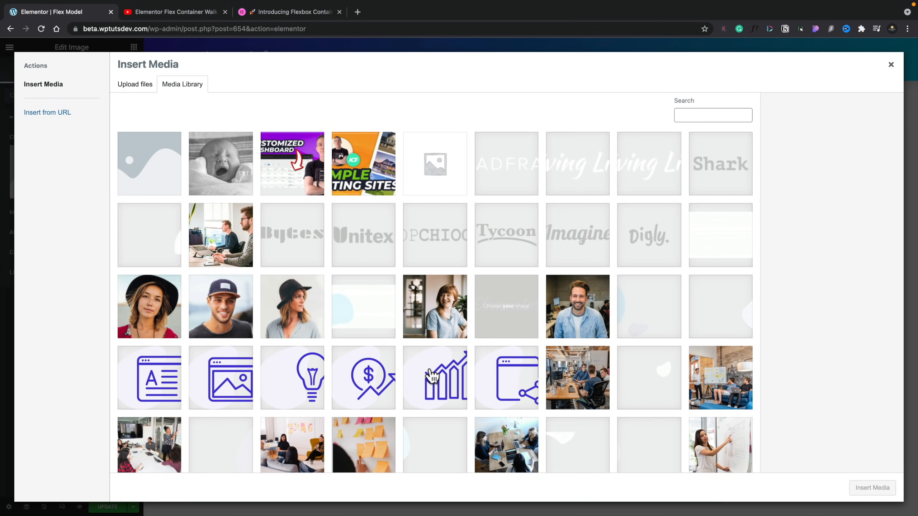
left_click(149, 306)
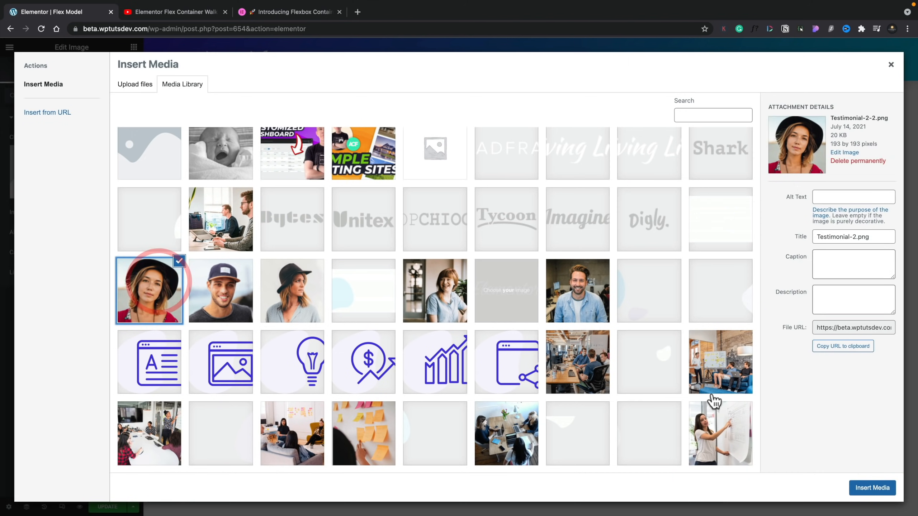
left_click(872, 487)
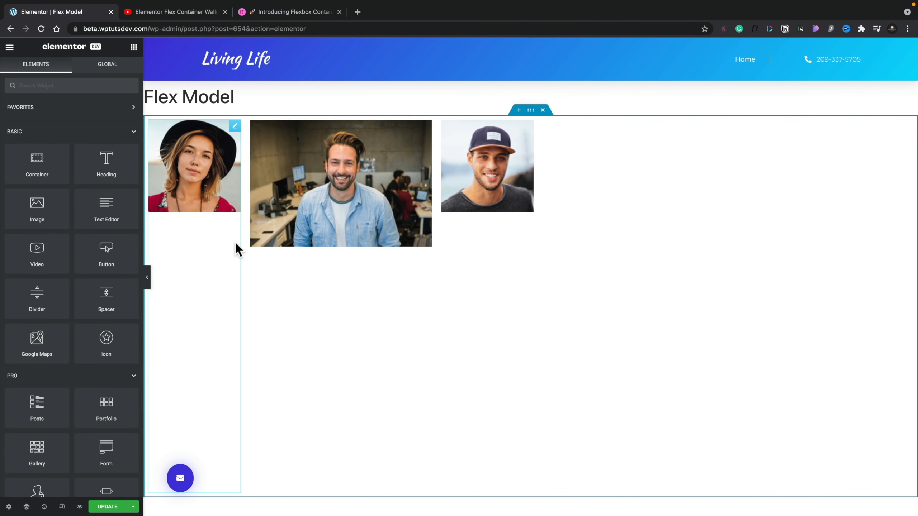
mouse_move(211, 186)
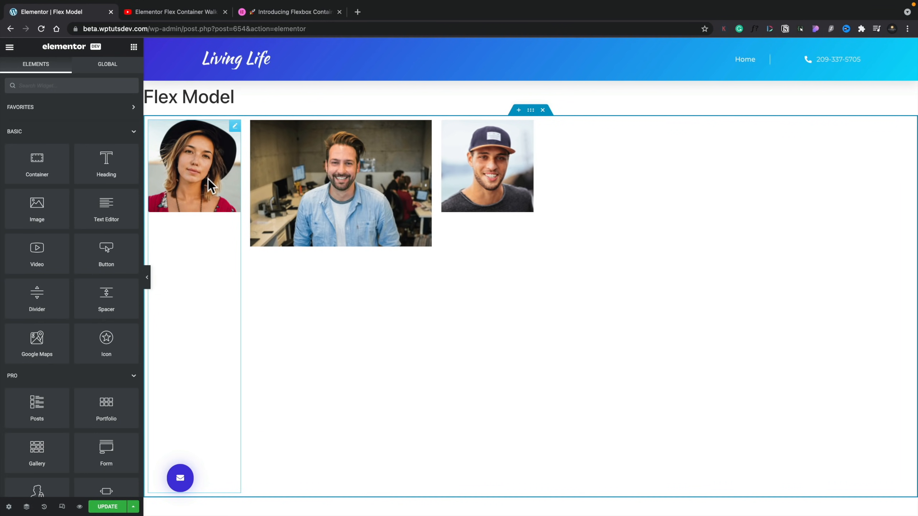
mouse_move(205, 287)
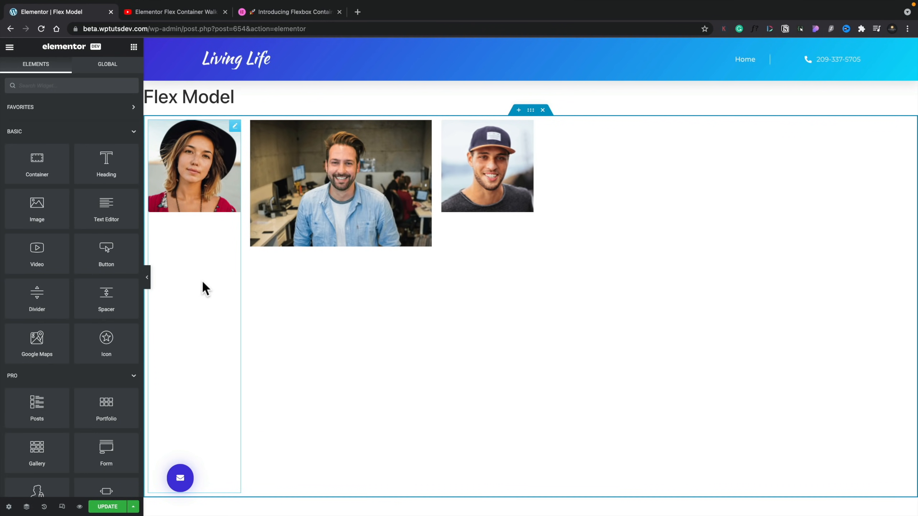
mouse_move(219, 324)
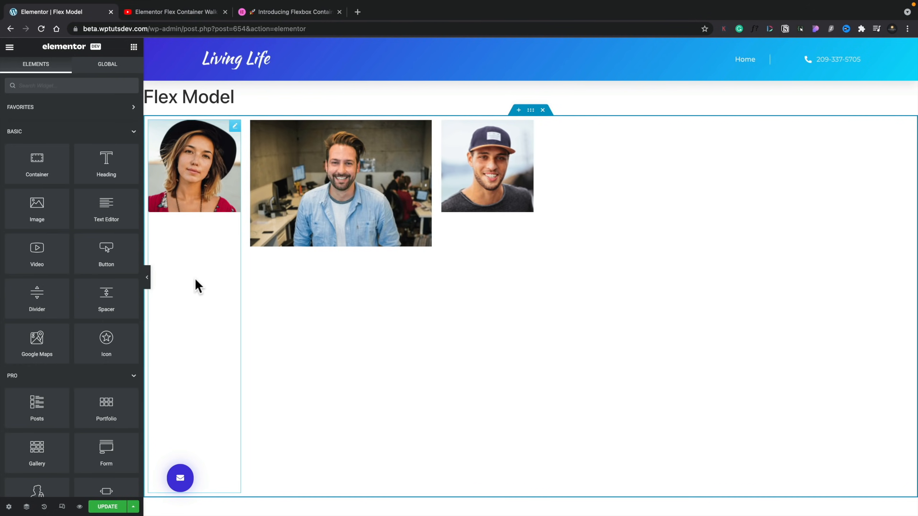
- Select the container holding the three portraits to show its Layout settings
left_click(529, 110)
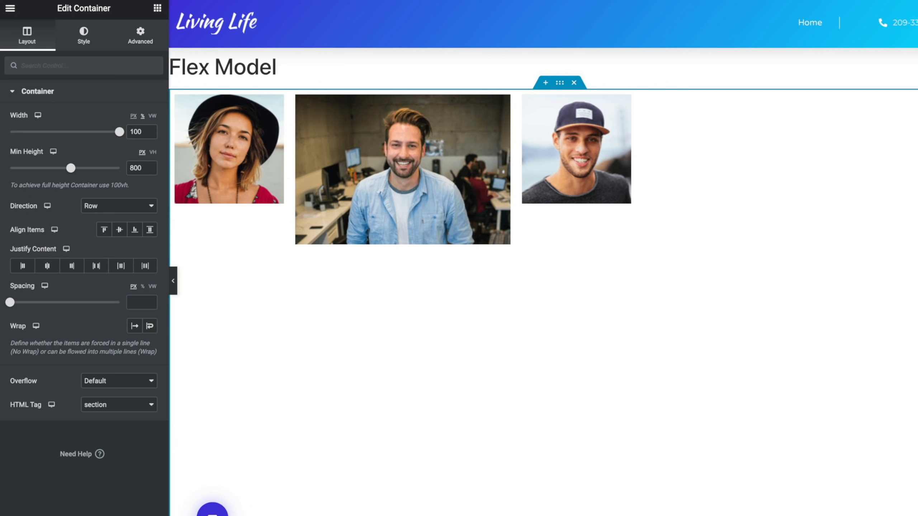
- Select the first portrait and show its Advanced tab with the Align Self option
left_click(228, 148)
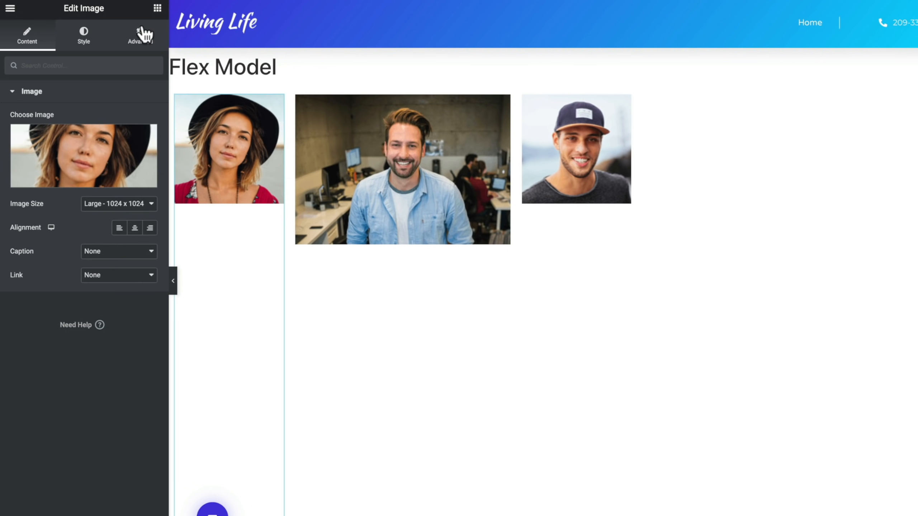
left_click(140, 35)
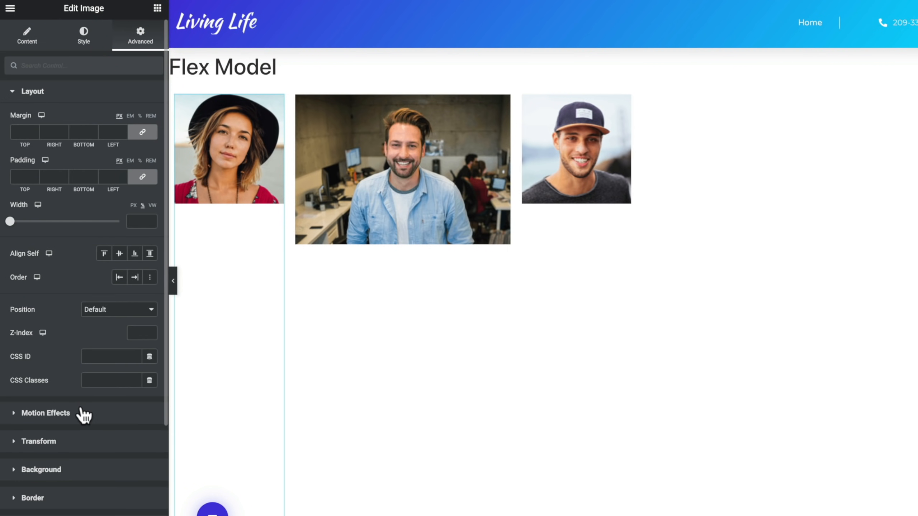
mouse_move(61, 112)
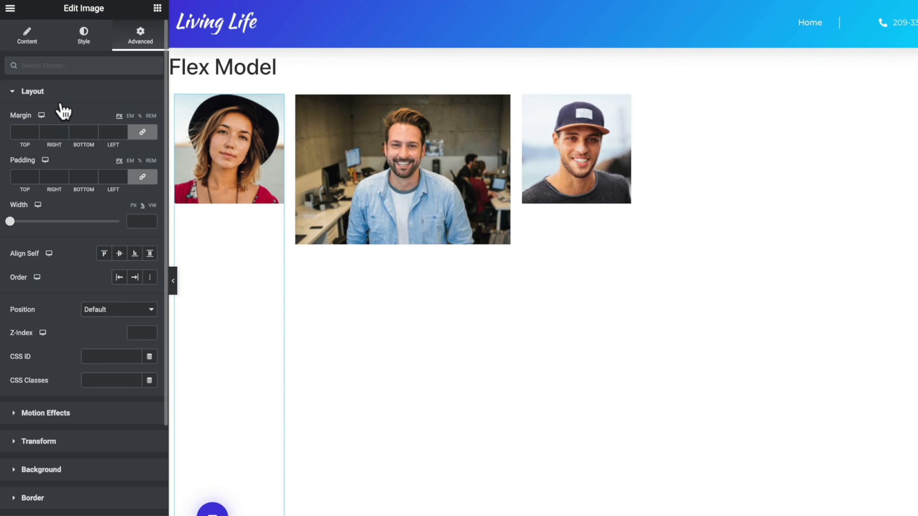
mouse_move(47, 232)
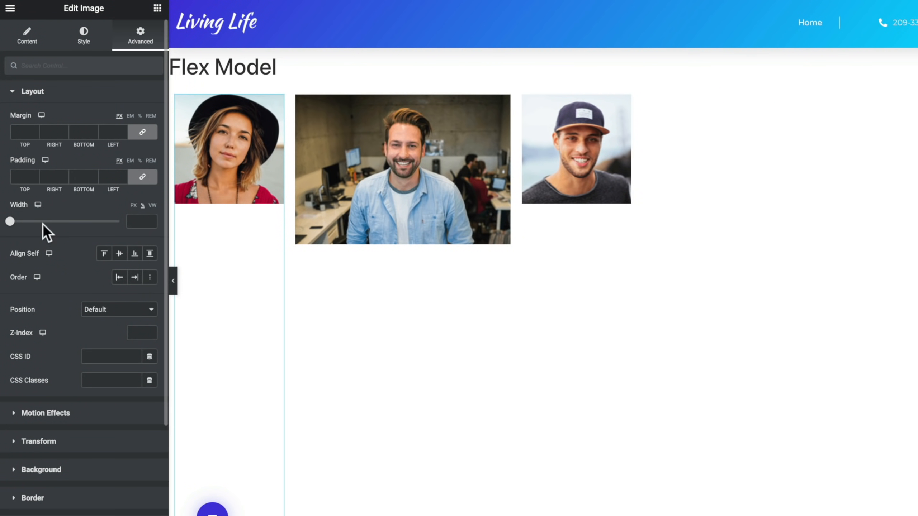
mouse_move(96, 263)
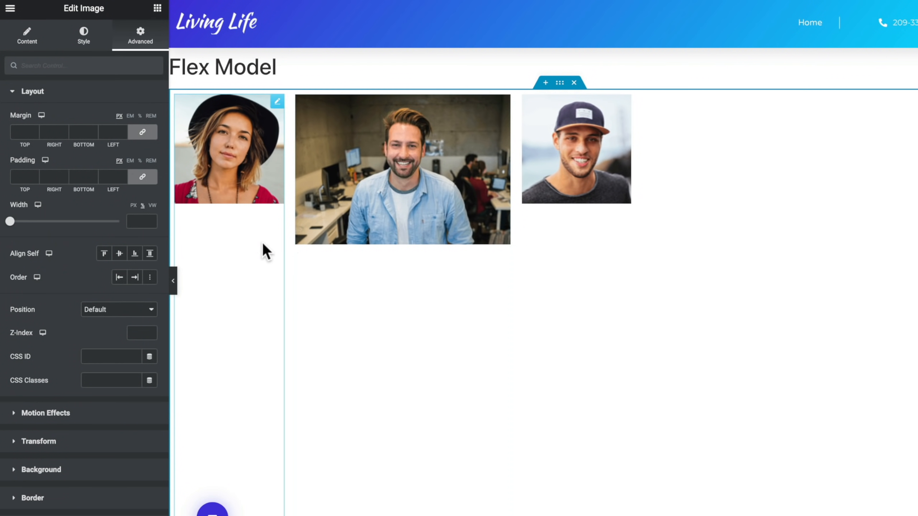
mouse_move(561, 82)
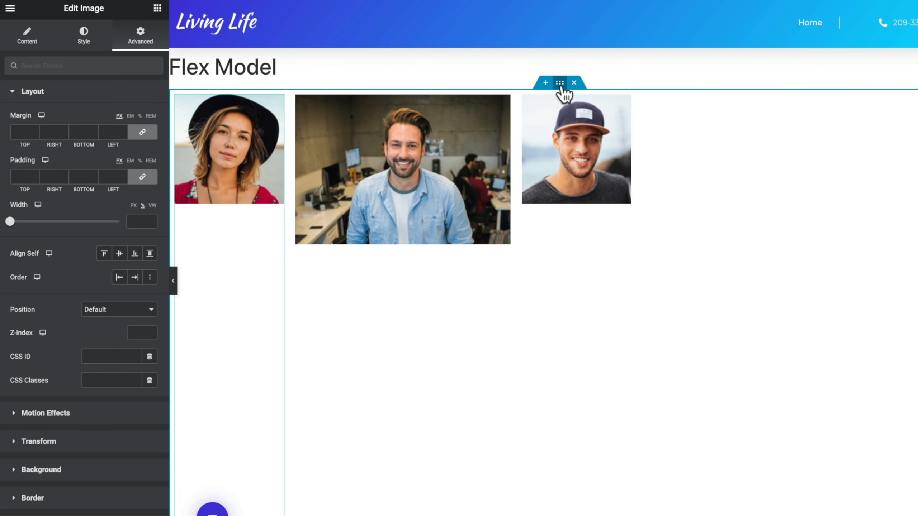
- Select the container and set Direction back to Row after previewing Column
left_click(559, 82)
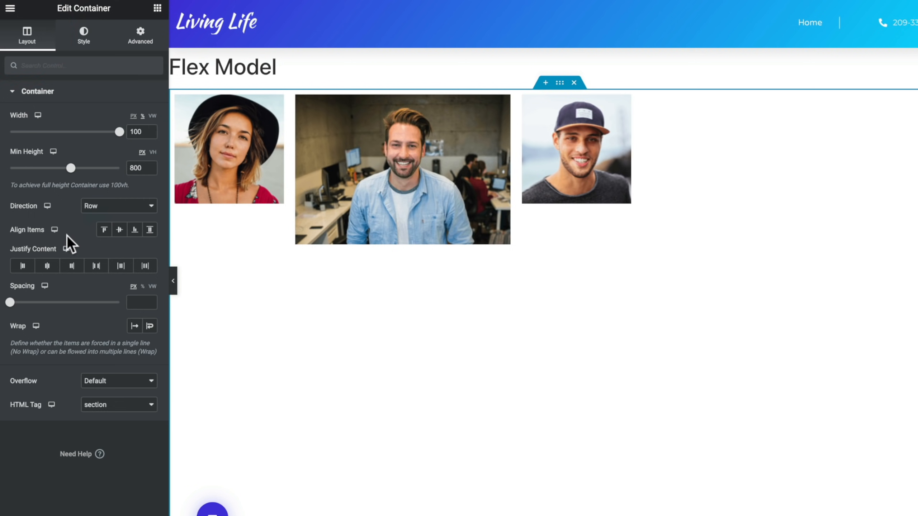
mouse_move(70, 243)
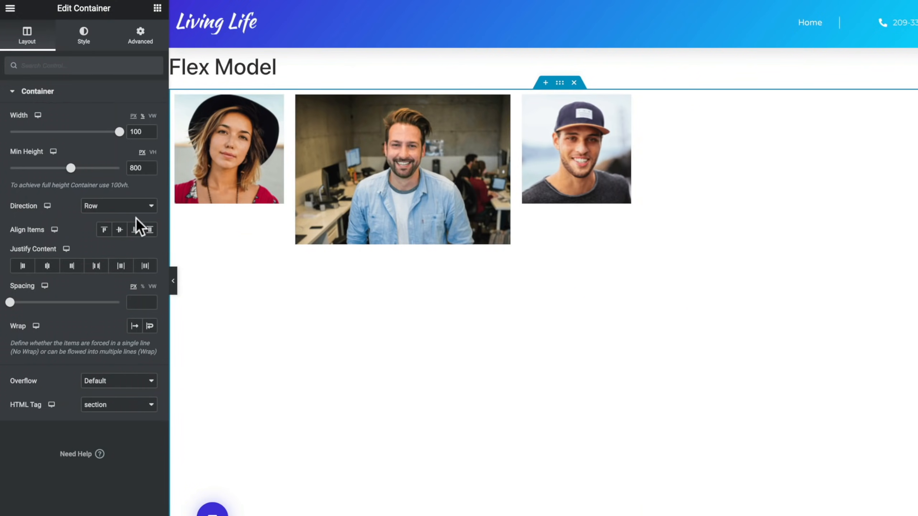
left_click(118, 205)
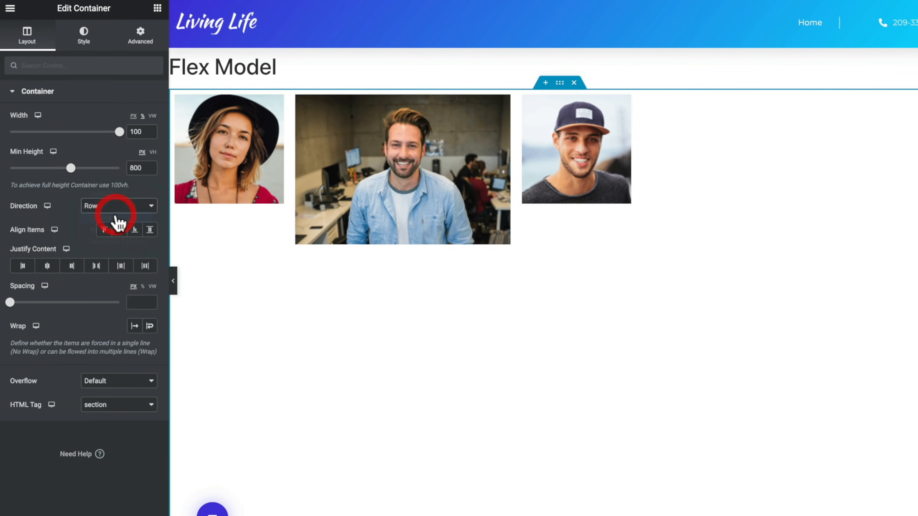
left_click(117, 205)
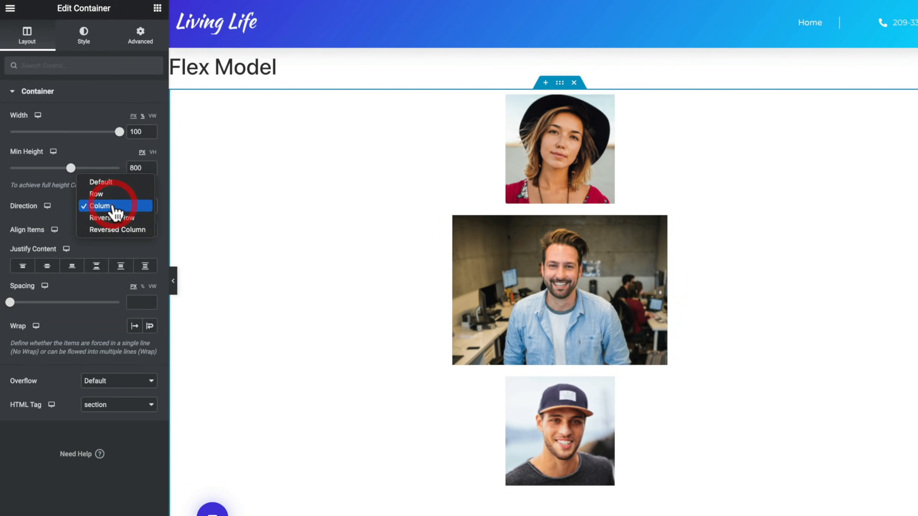
left_click(95, 194)
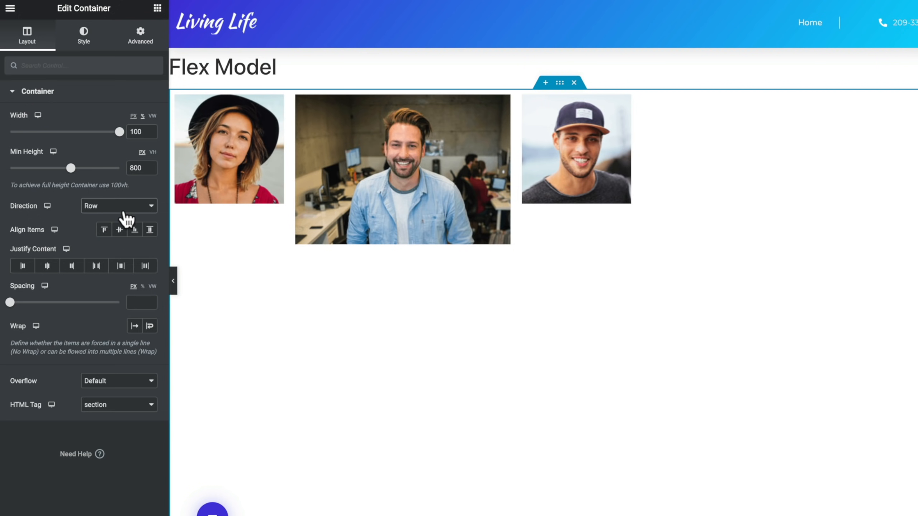
mouse_move(104, 229)
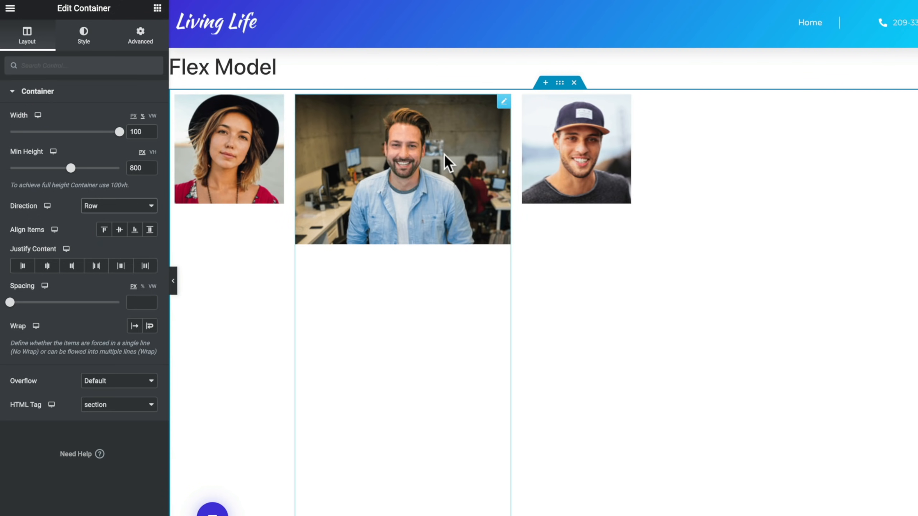
- Preview Align Items Center and Flex End, leaving the portraits stretched from the top
left_click(118, 229)
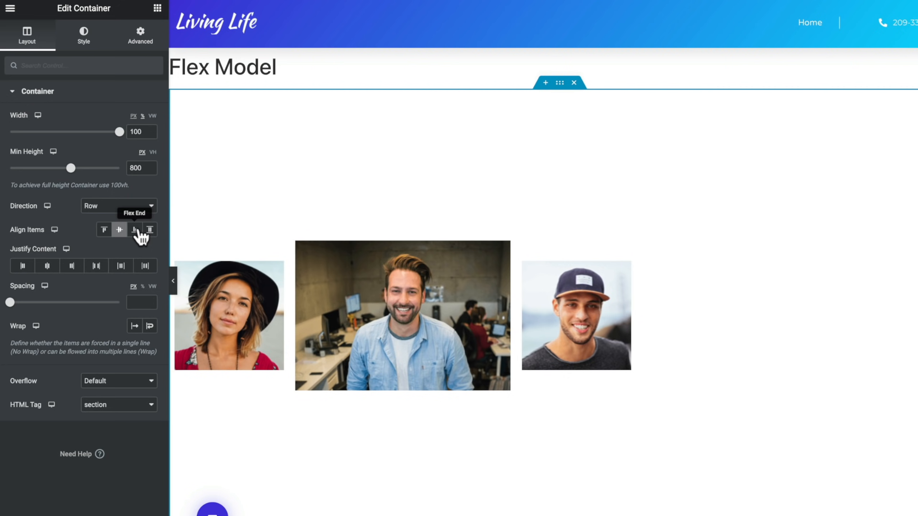
left_click(135, 228)
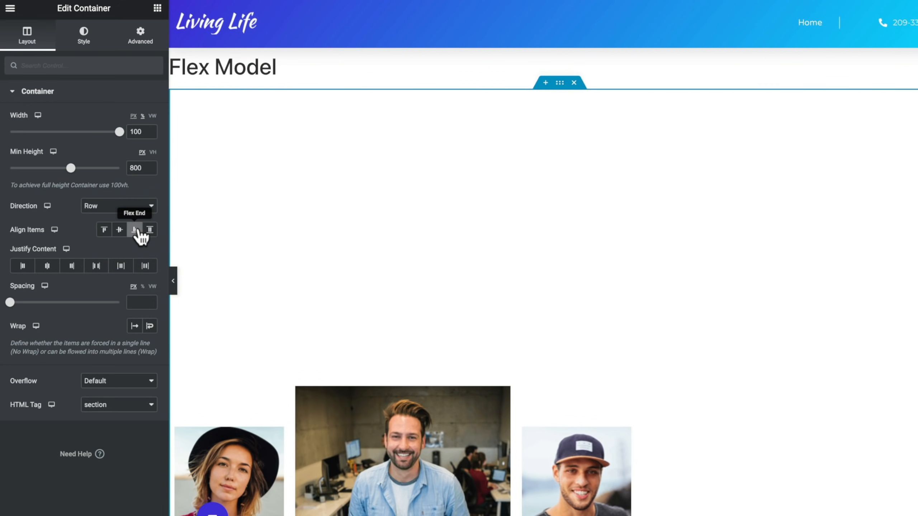
left_click(150, 229)
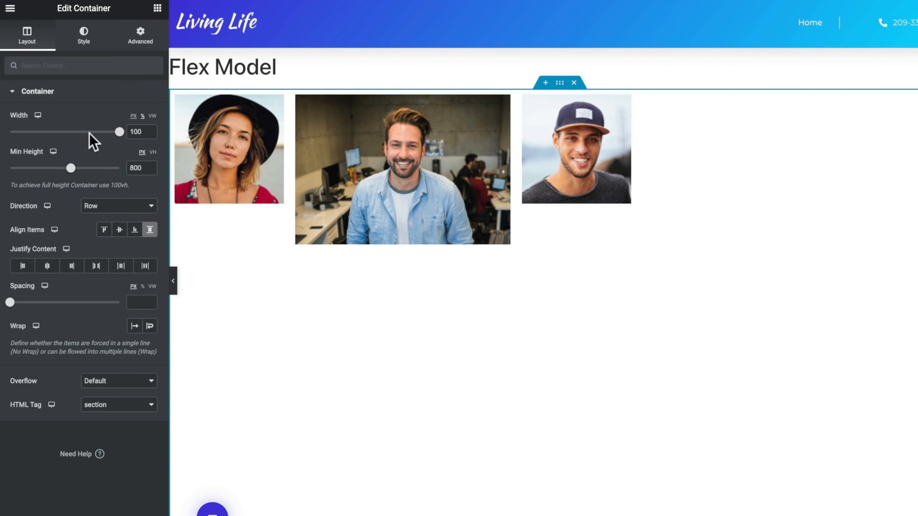
mouse_move(86, 185)
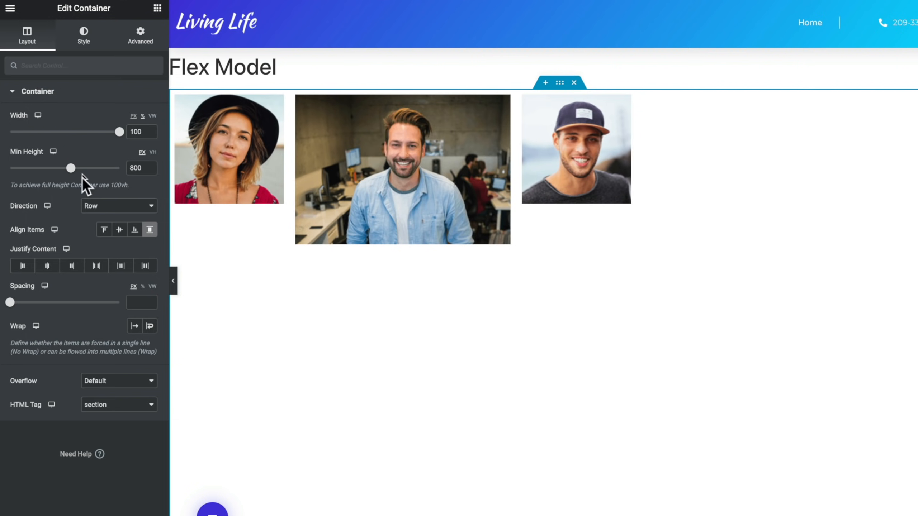
mouse_move(82, 229)
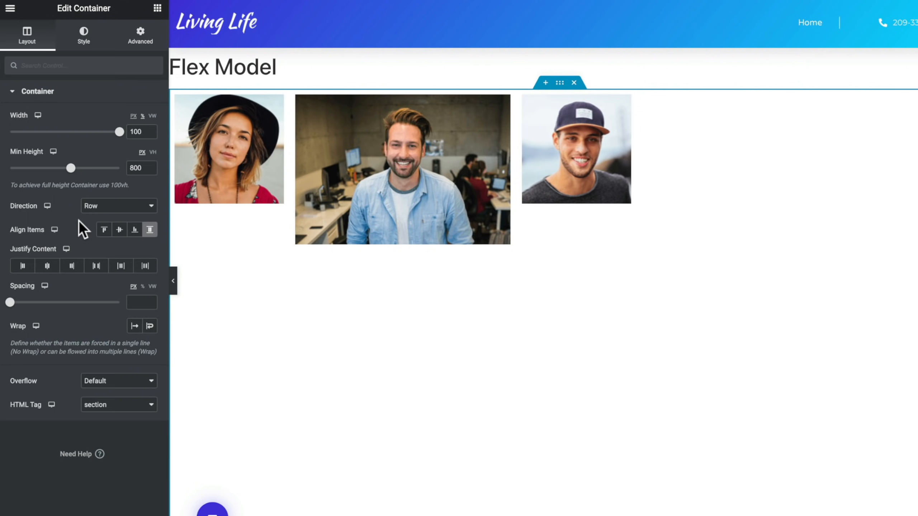
mouse_move(23, 266)
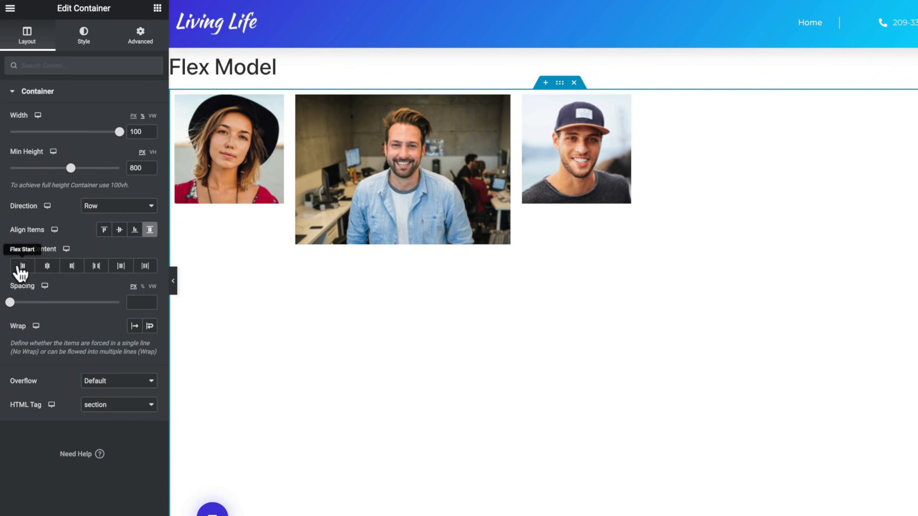
- Preview every Justify Content option, from start to space evenly, then clear it back to flex start
left_click(22, 265)
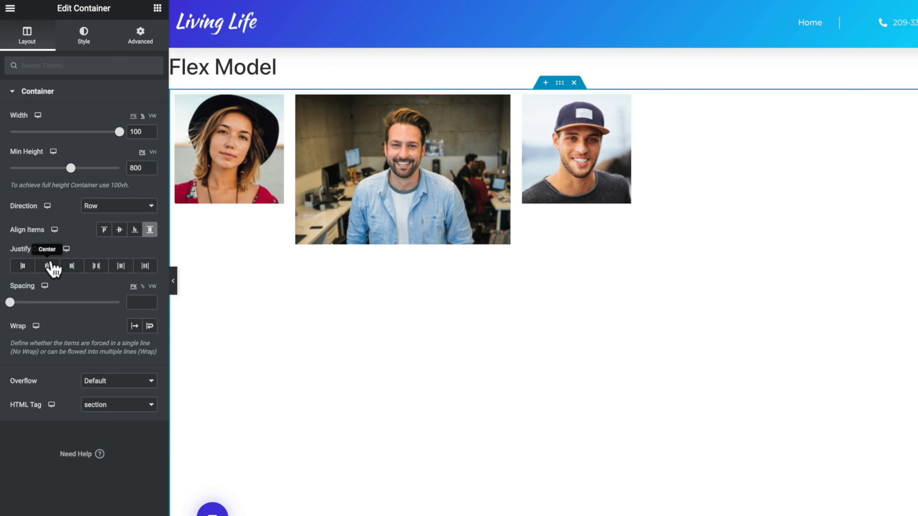
left_click(47, 265)
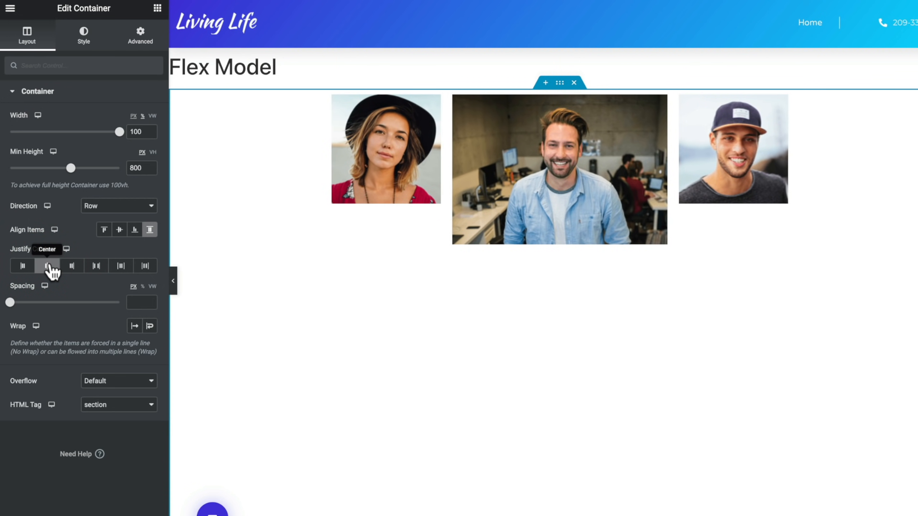
left_click(72, 265)
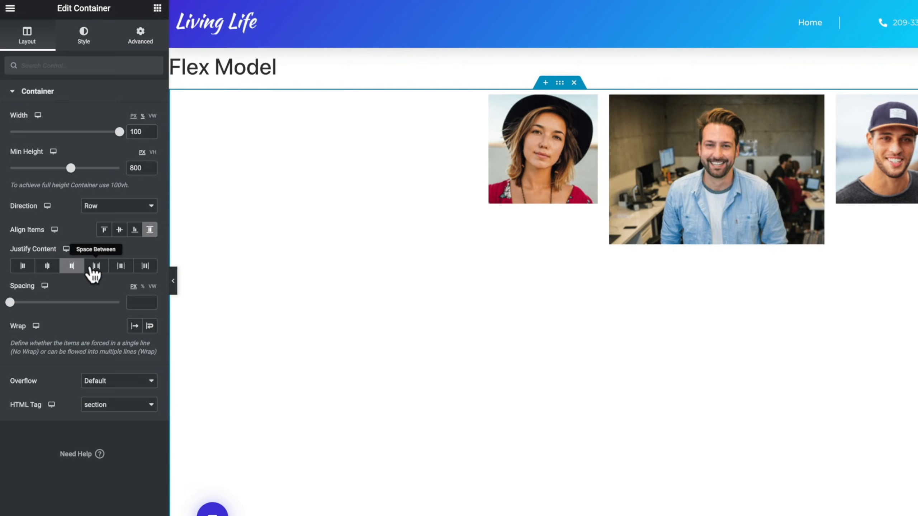
left_click(97, 266)
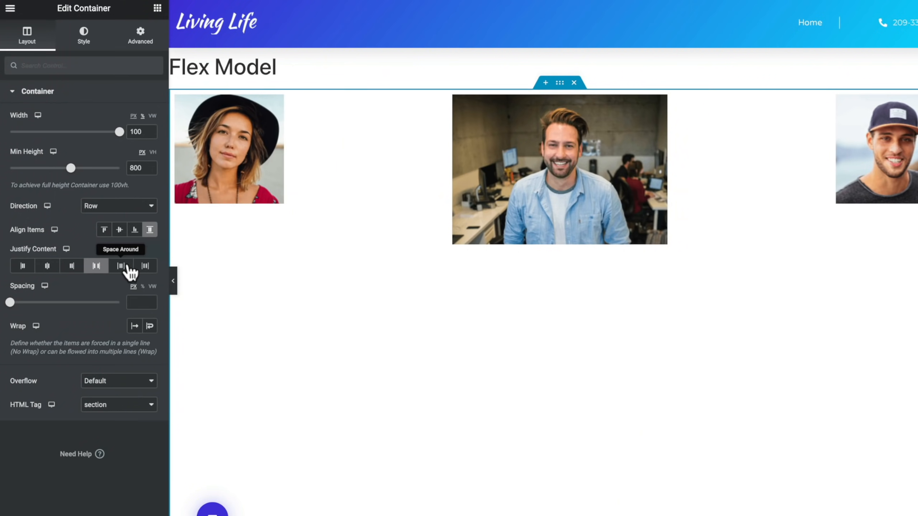
left_click(121, 266)
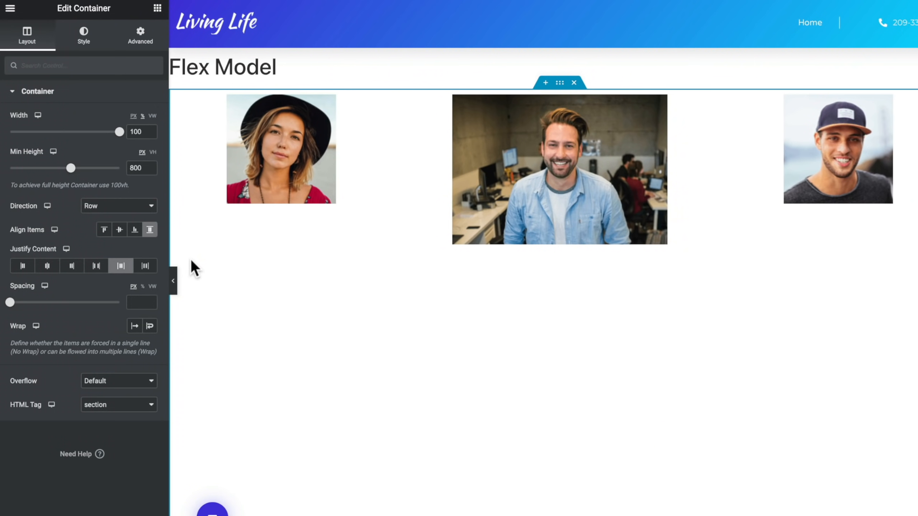
left_click(146, 266)
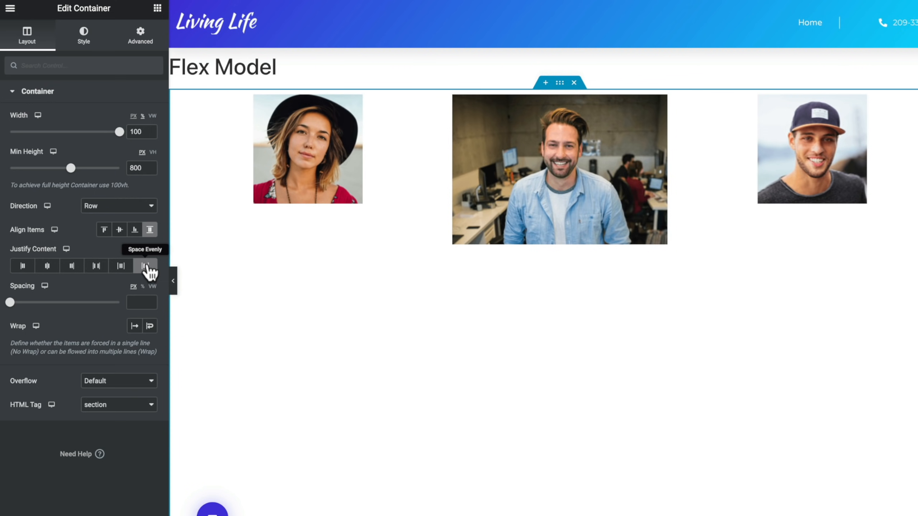
mouse_move(131, 274)
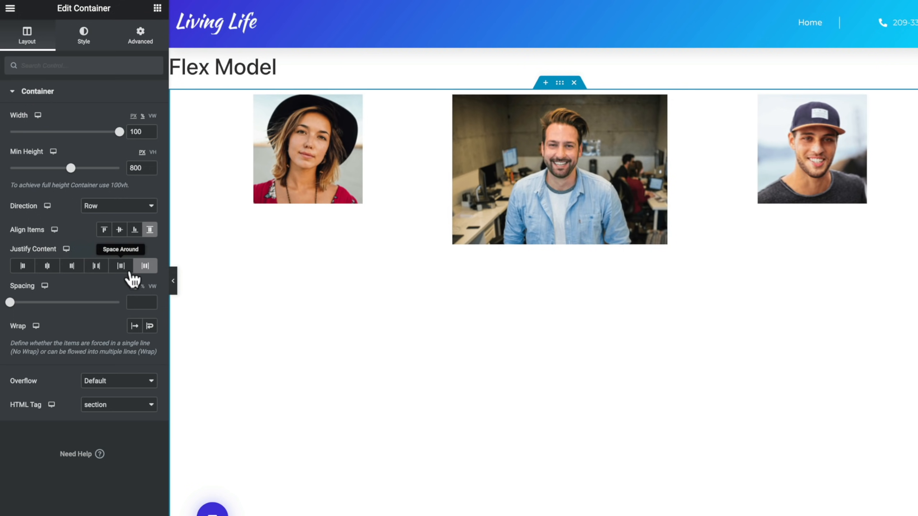
left_click(105, 230)
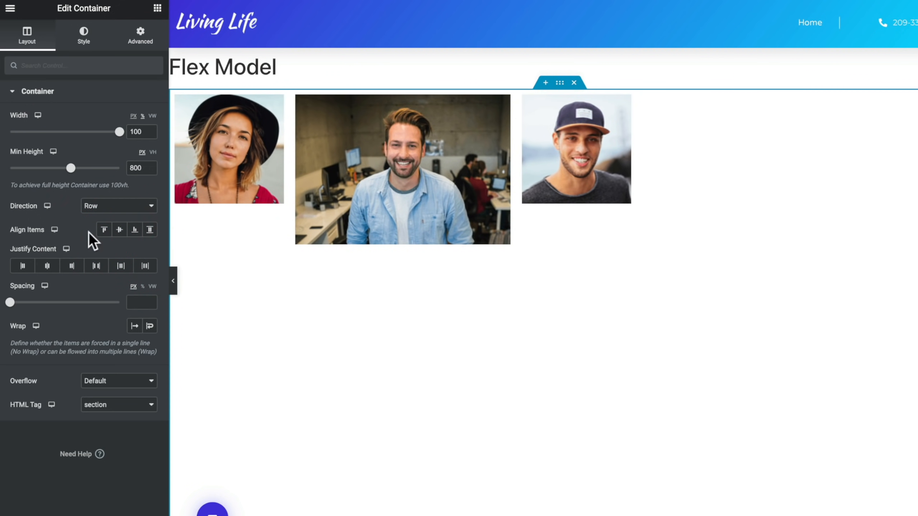
- Switch the container Direction to Column and preview Align Items Start, End and Stretch
left_click(118, 205)
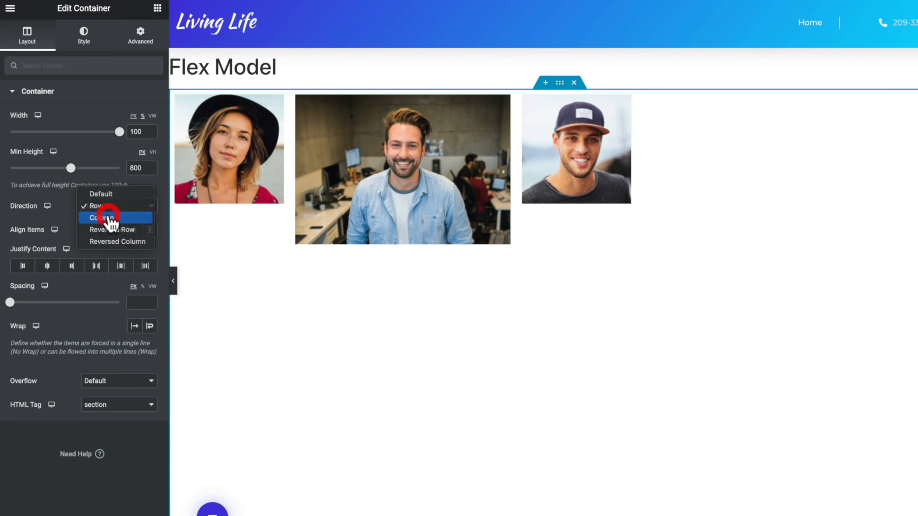
left_click(116, 217)
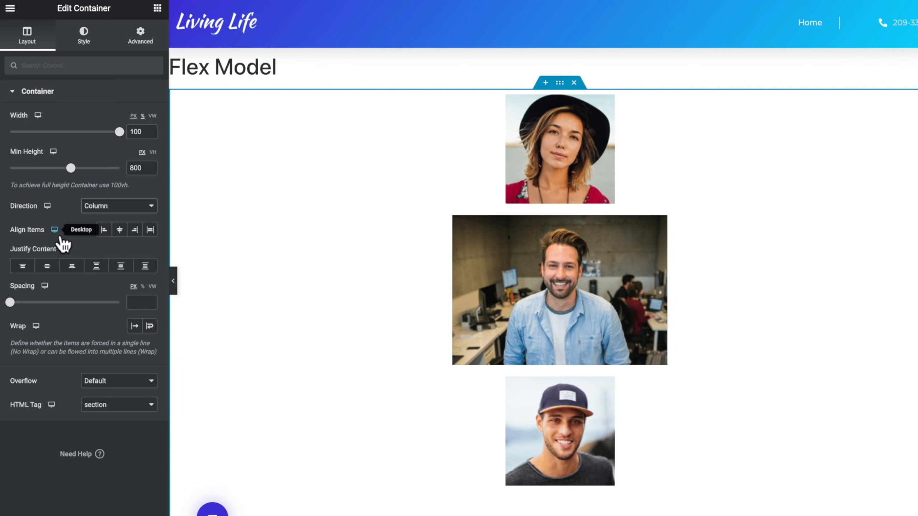
left_click(104, 230)
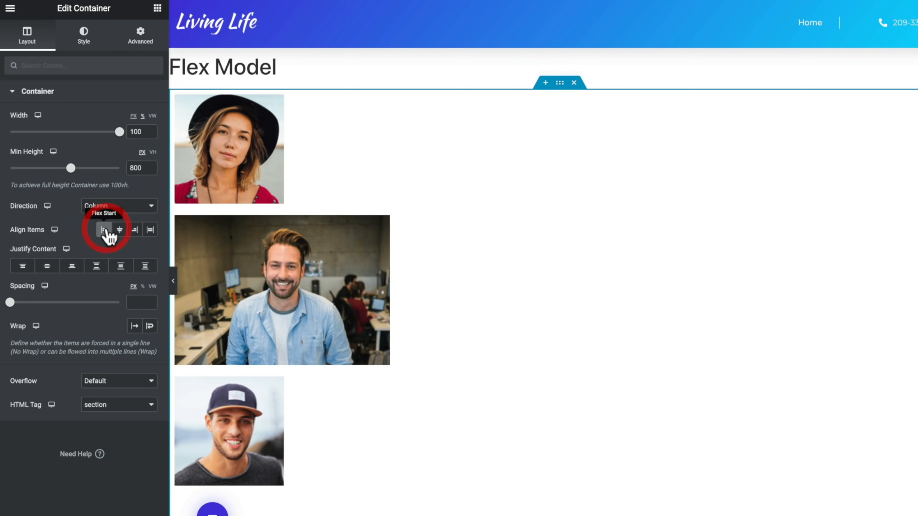
left_click(135, 229)
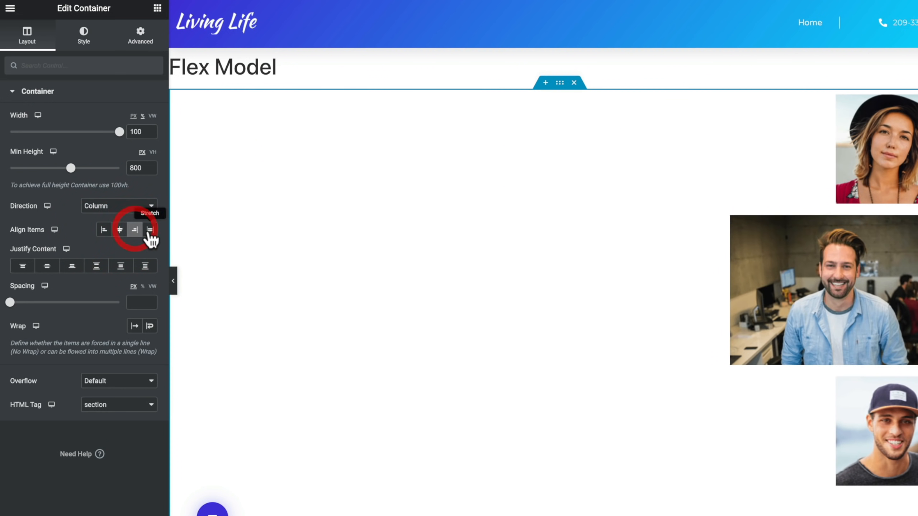
left_click(149, 229)
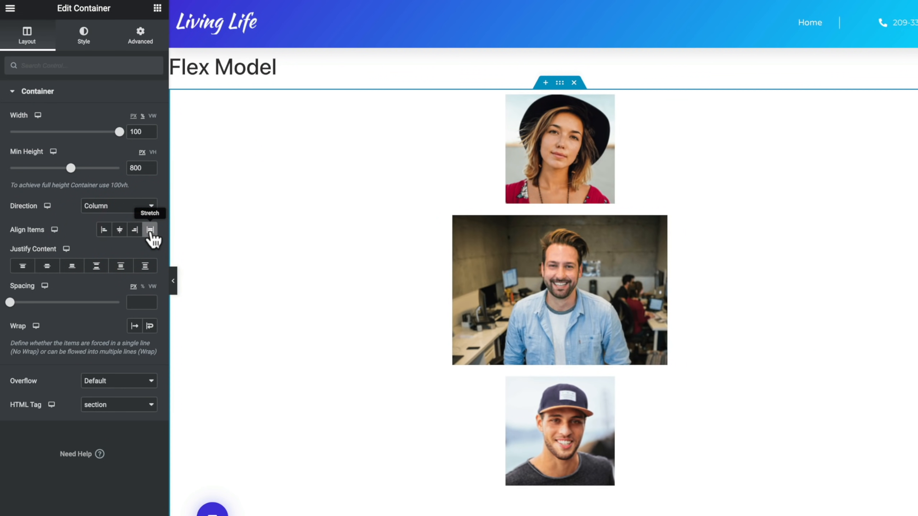
left_click(149, 229)
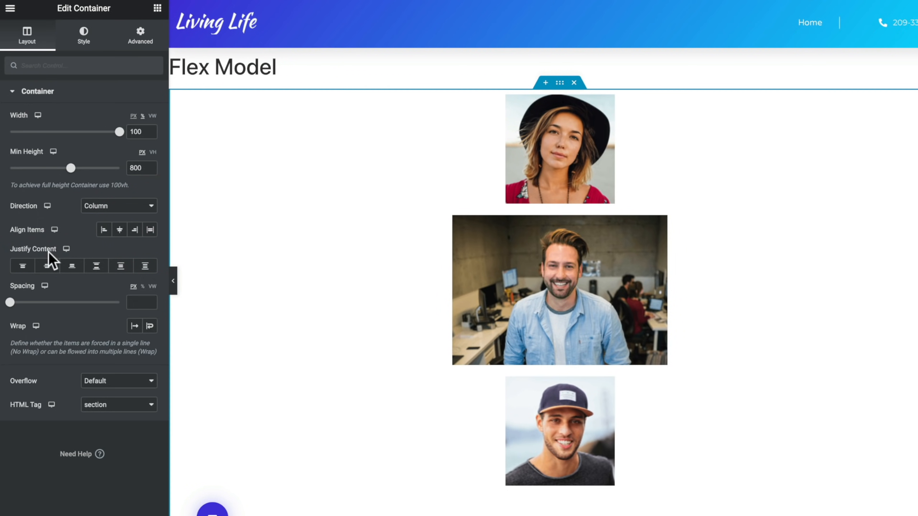
mouse_move(23, 265)
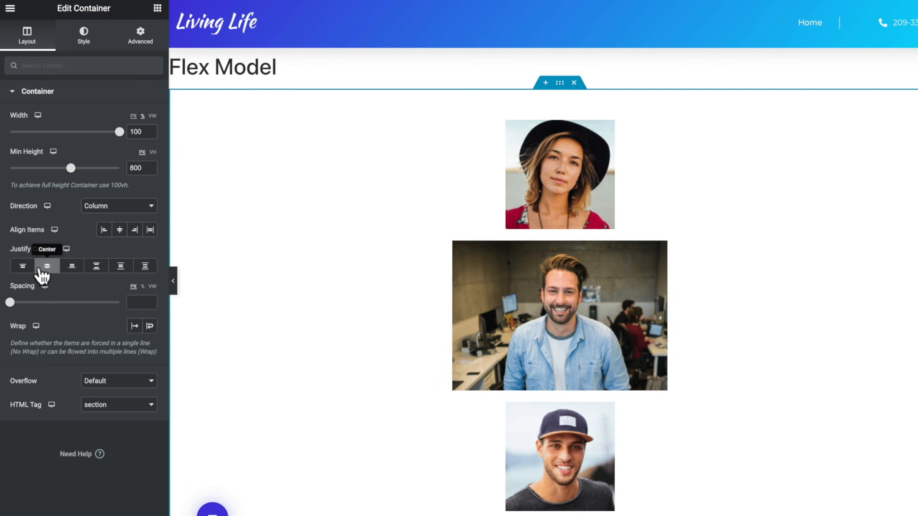
mouse_move(72, 266)
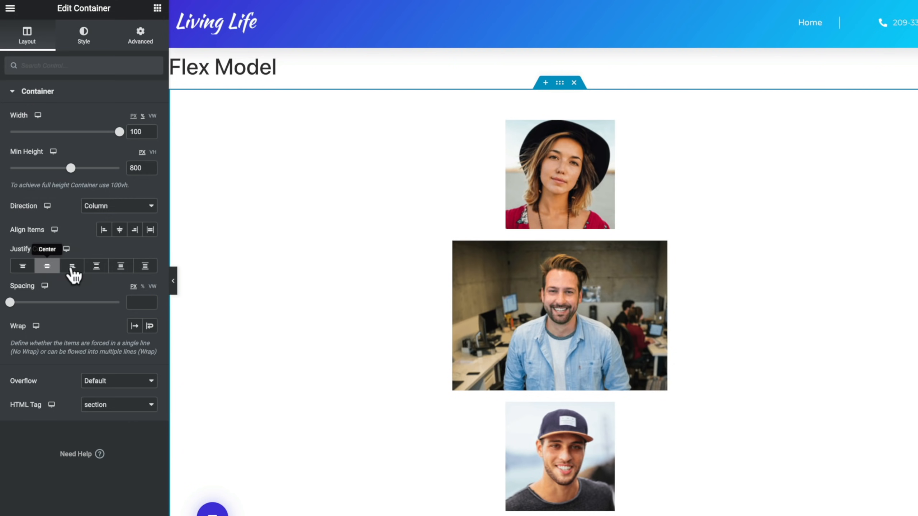
left_click(71, 265)
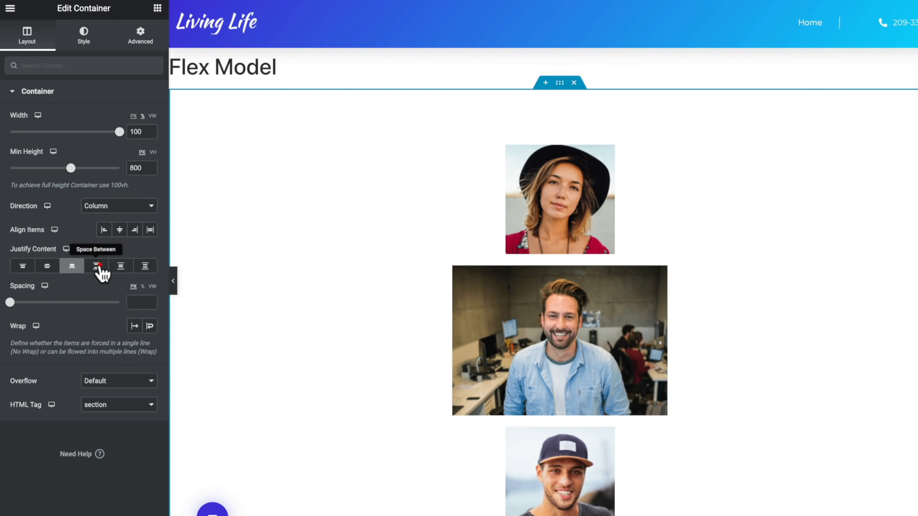
left_click(120, 265)
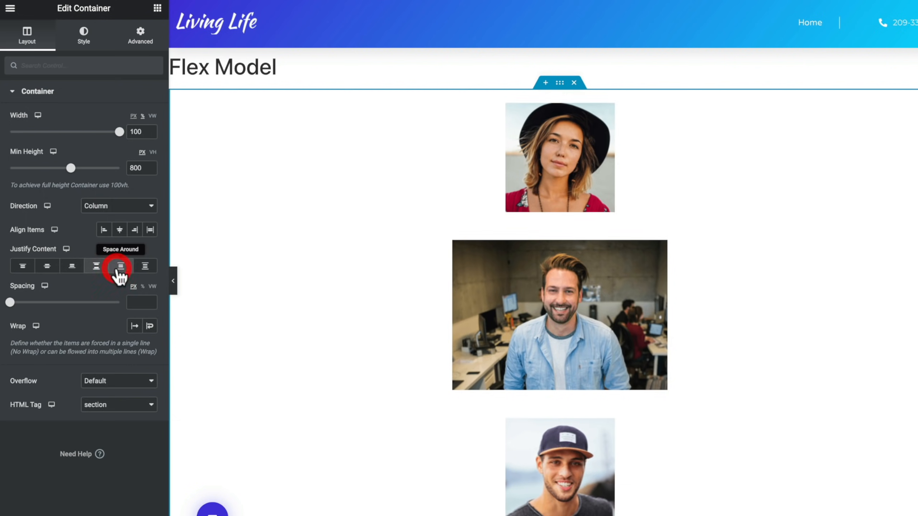
left_click(145, 266)
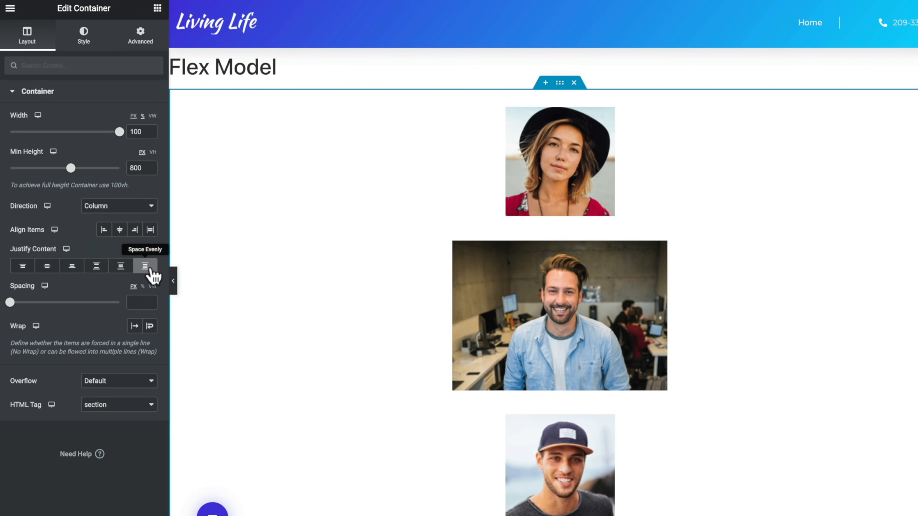
left_click(104, 230)
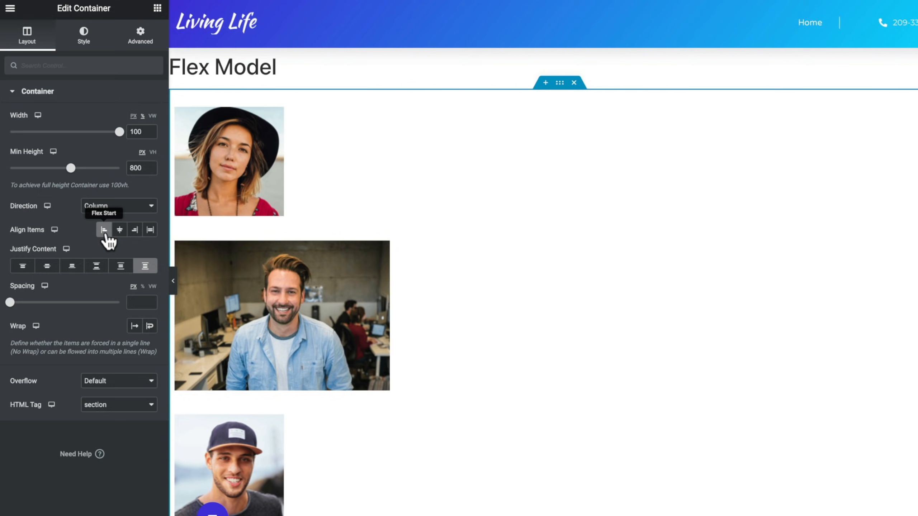
left_click(120, 228)
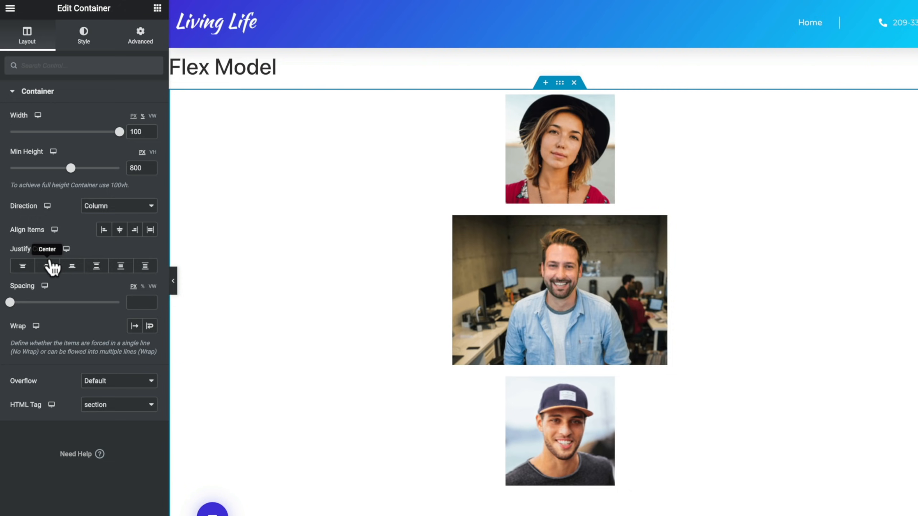
left_click(118, 206)
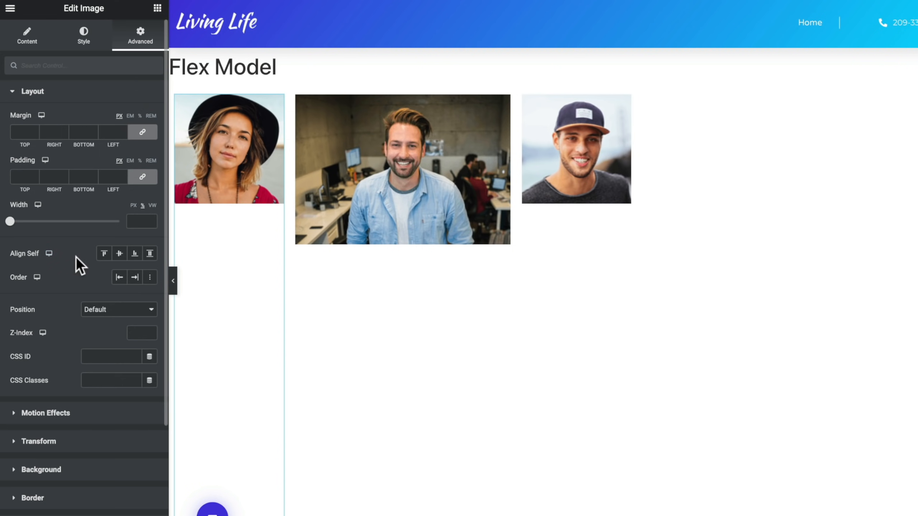
mouse_move(85, 263)
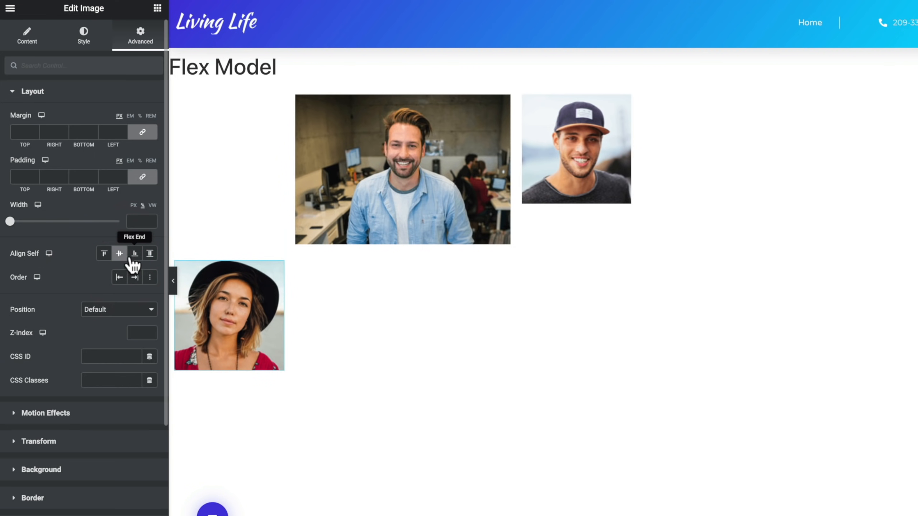
- Preview Flex End on the first image's Align Self, then set it to Stretch
left_click(134, 253)
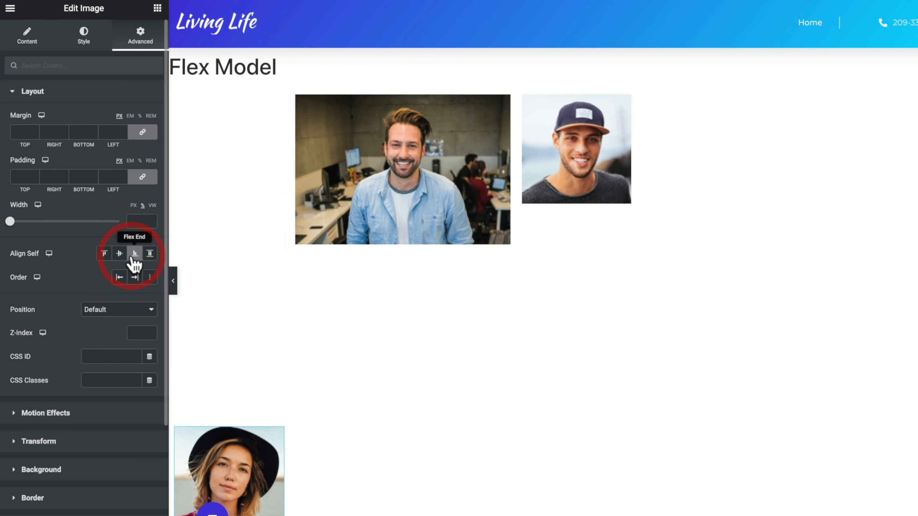
left_click(150, 254)
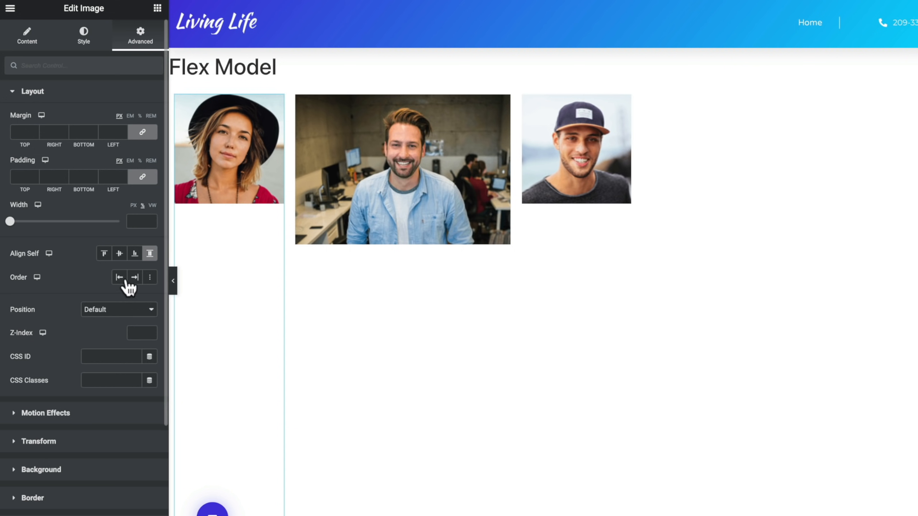
mouse_move(135, 252)
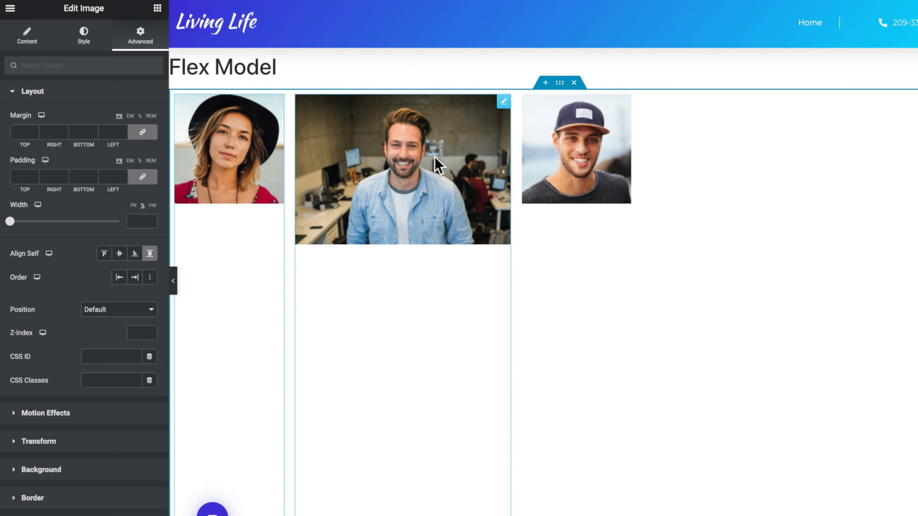
- Set the middle image's Align Self to Center, then reselect the parent flex container
left_click(26, 36)
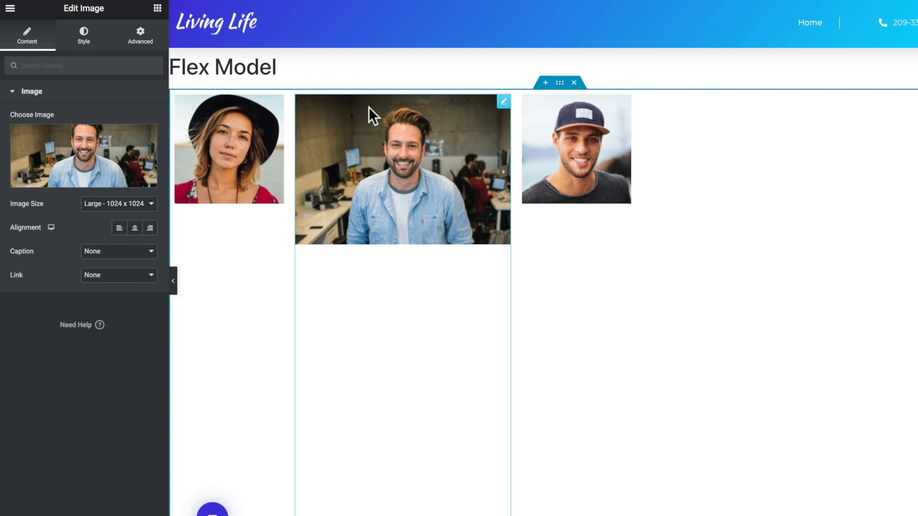
left_click(140, 35)
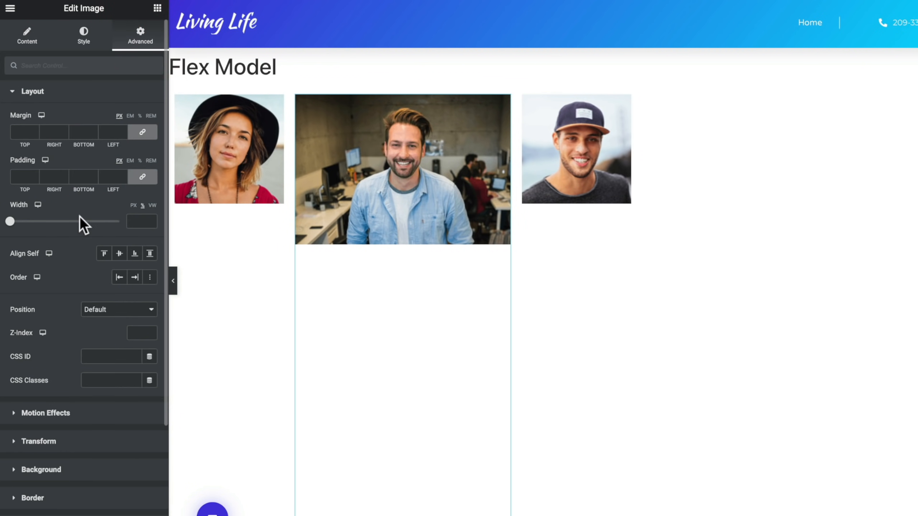
left_click(119, 253)
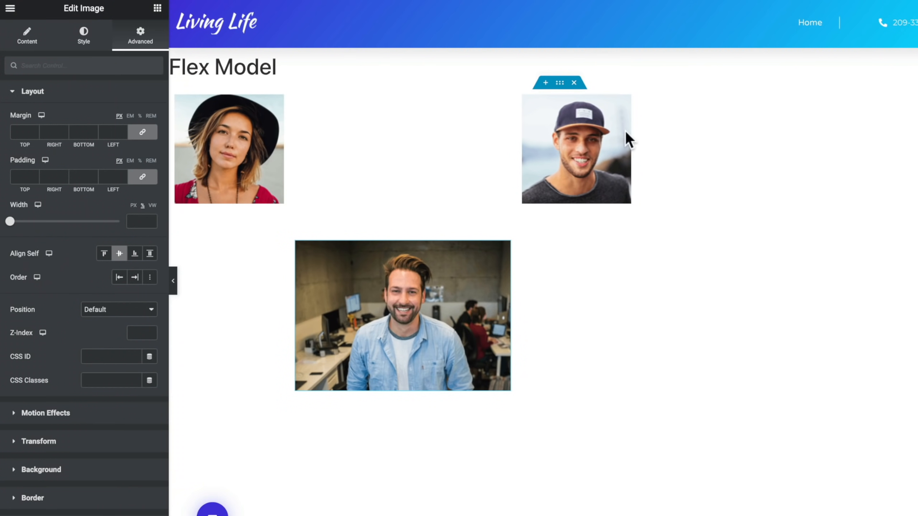
left_click(402, 316)
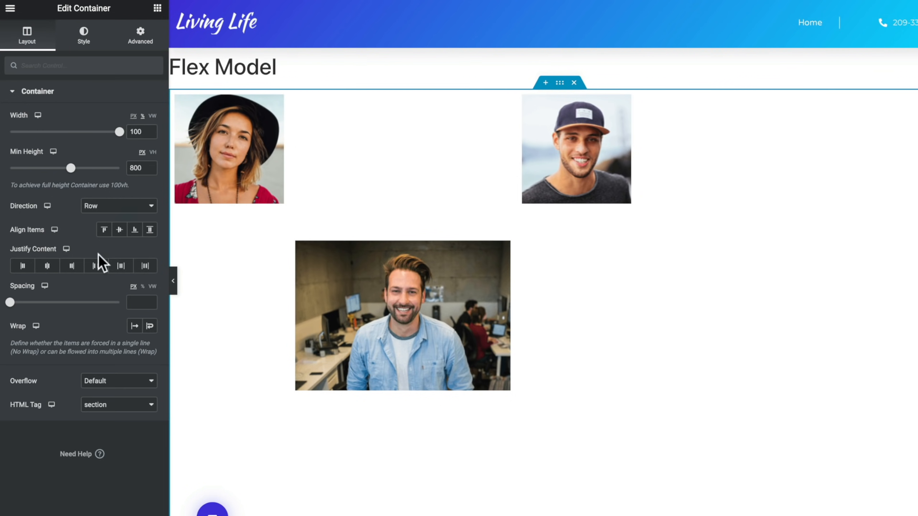
- Set container Justify Content to Center with 124 px spacing, then view its Advanced settings
left_click(48, 266)
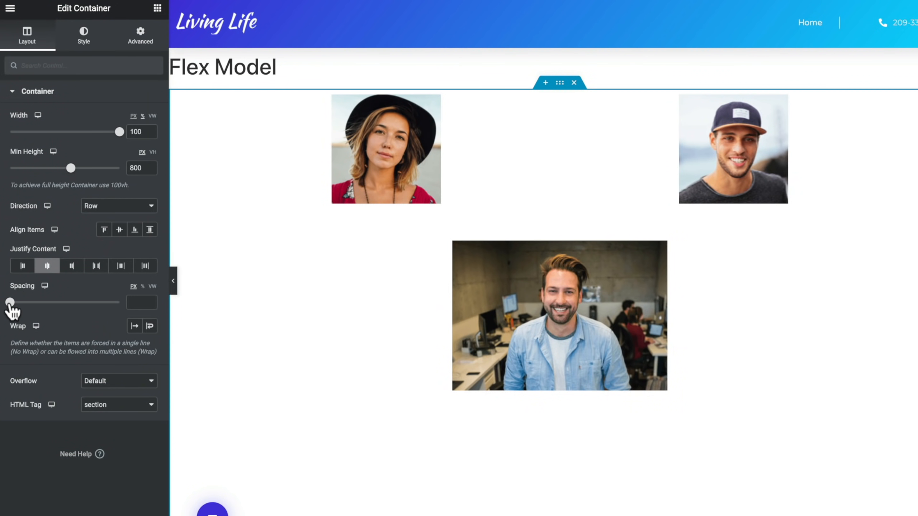
left_click_drag(10, 302, 58, 302)
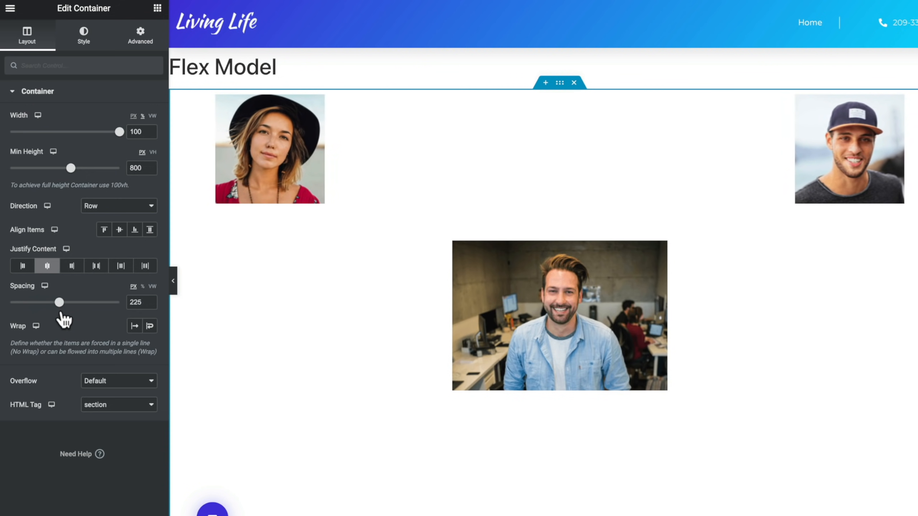
left_click_drag(57, 302, 25, 302)
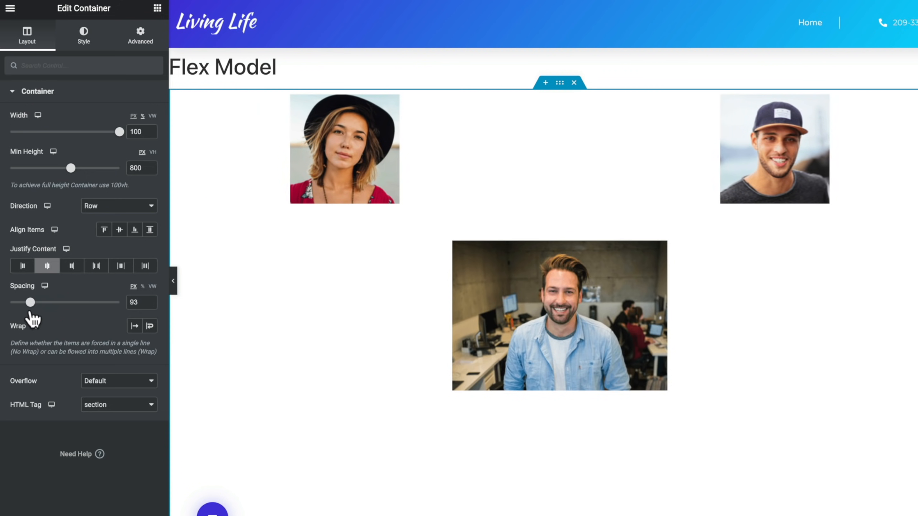
left_click_drag(27, 301, 41, 302)
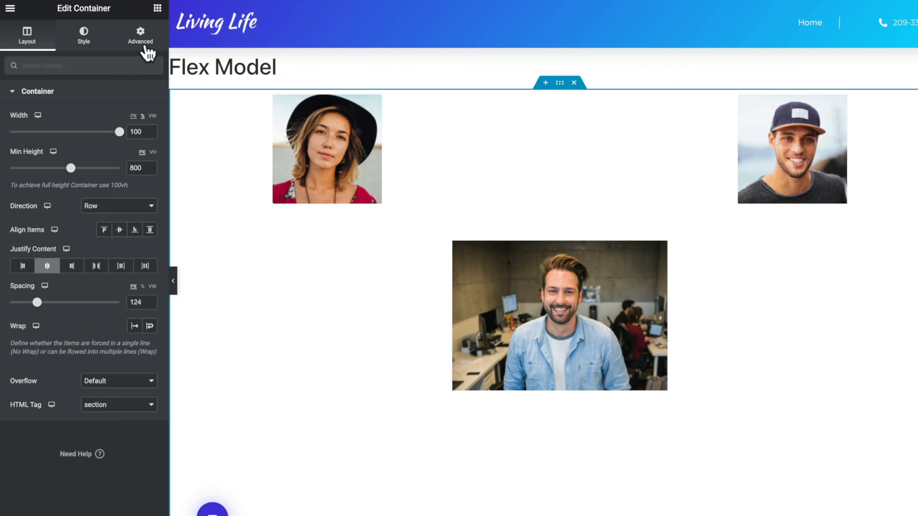
left_click(140, 36)
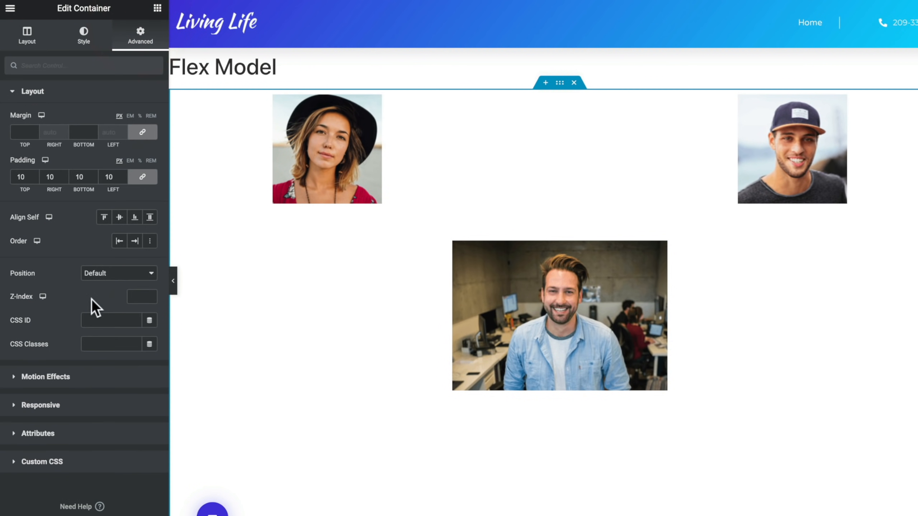
mouse_move(60, 249)
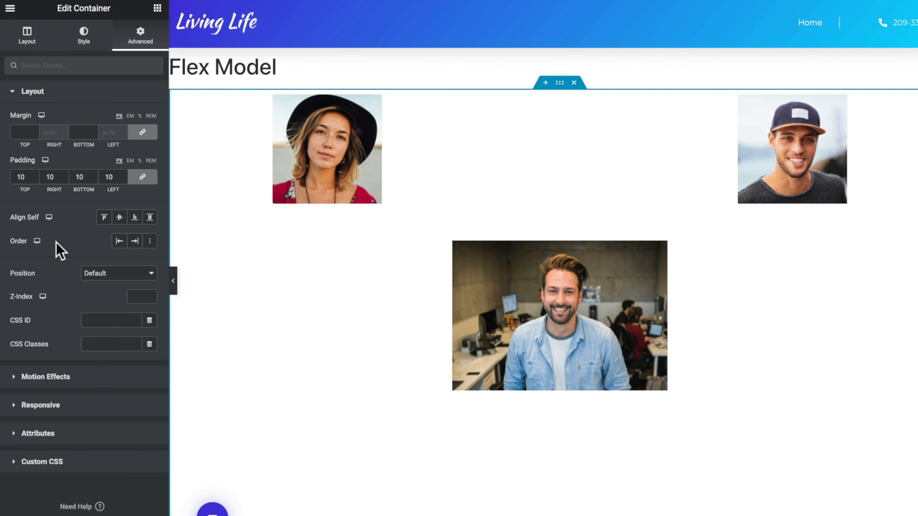